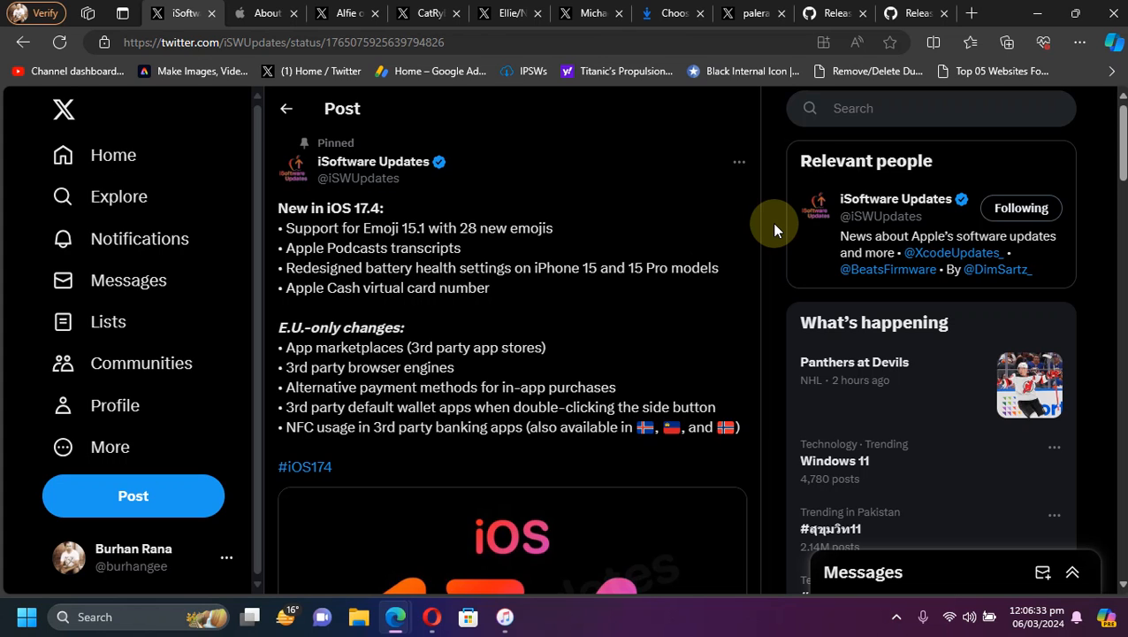
pyautogui.moveTo(378, 251)
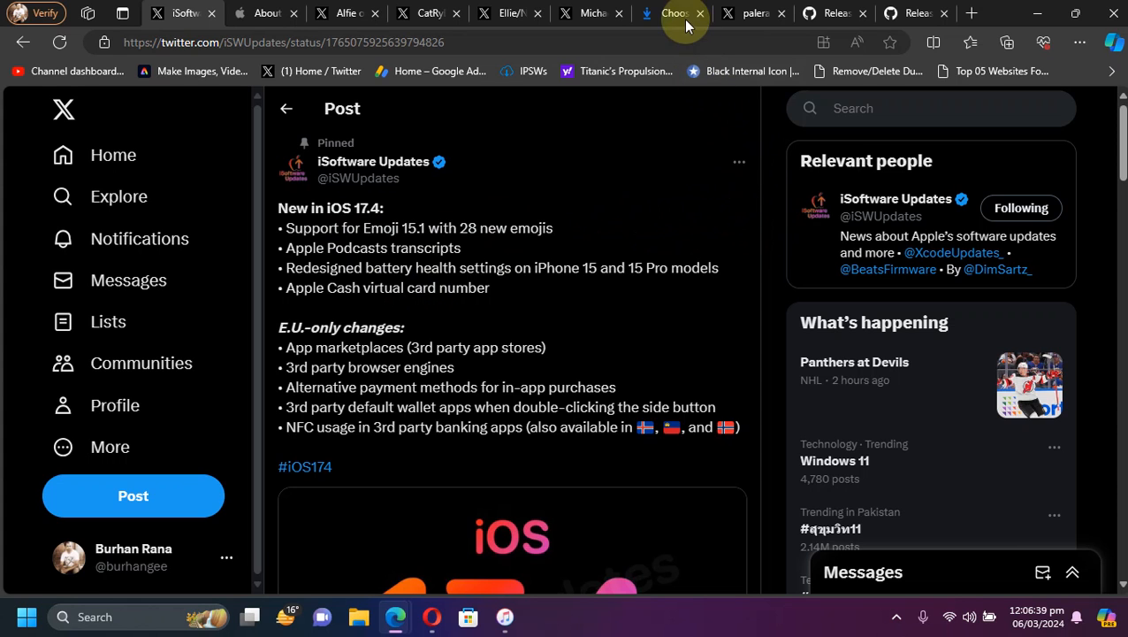
# Step: Return to Apple's iOS 17.4 security content article and scroll down to the Kernel CVE-2024-23225 entry
pyautogui.click(672, 13)
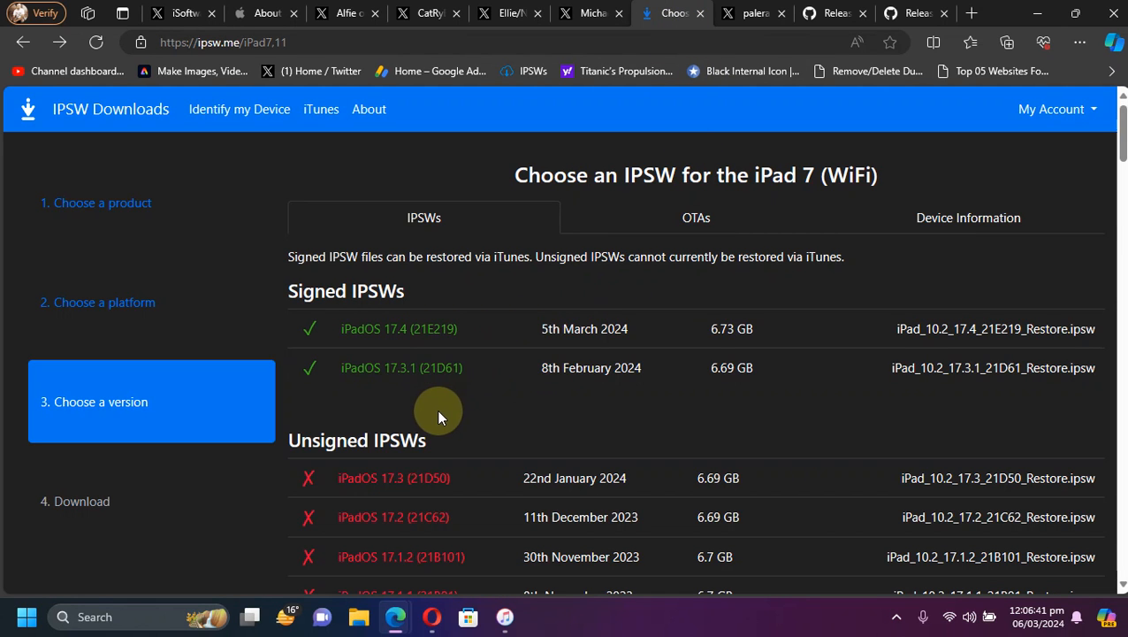
pyautogui.moveTo(587, 410)
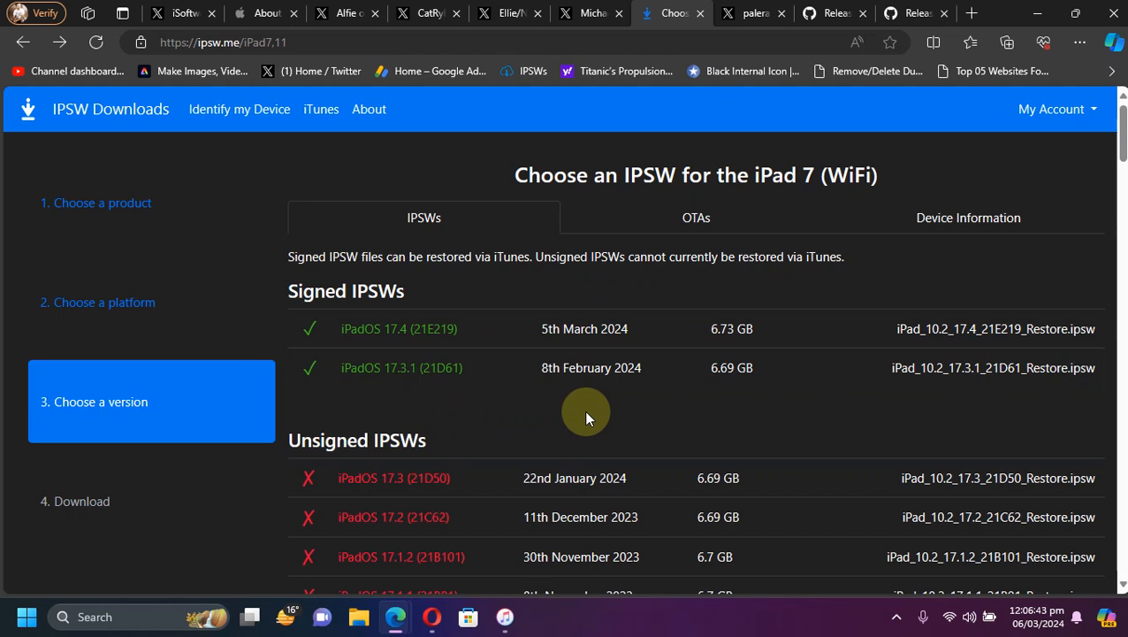
pyautogui.moveTo(835, 15)
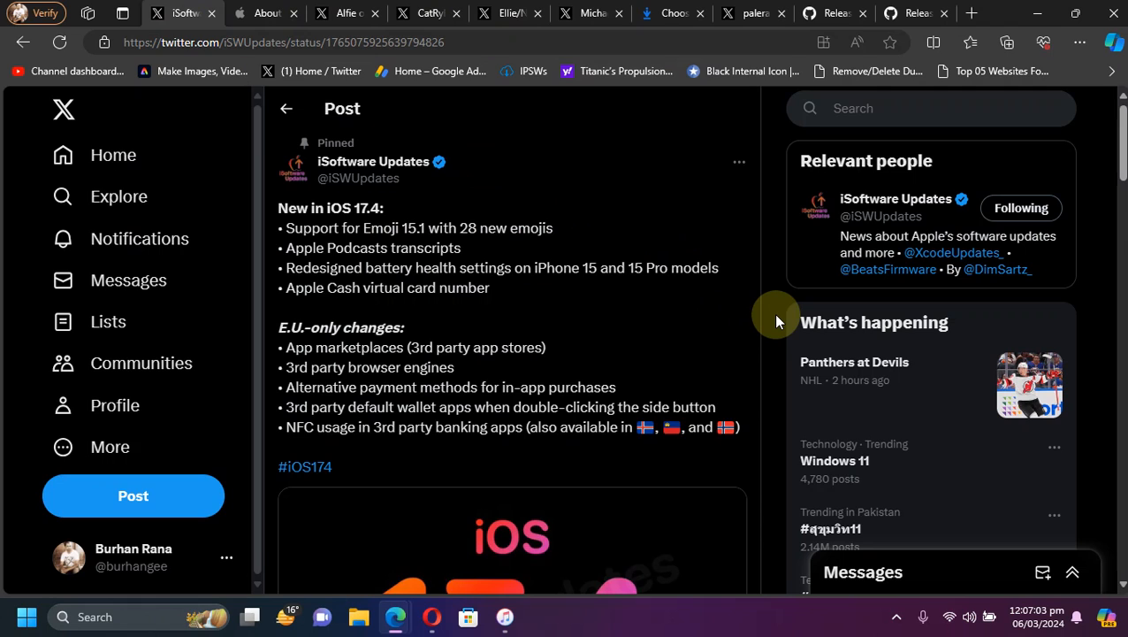
pyautogui.moveTo(366, 230)
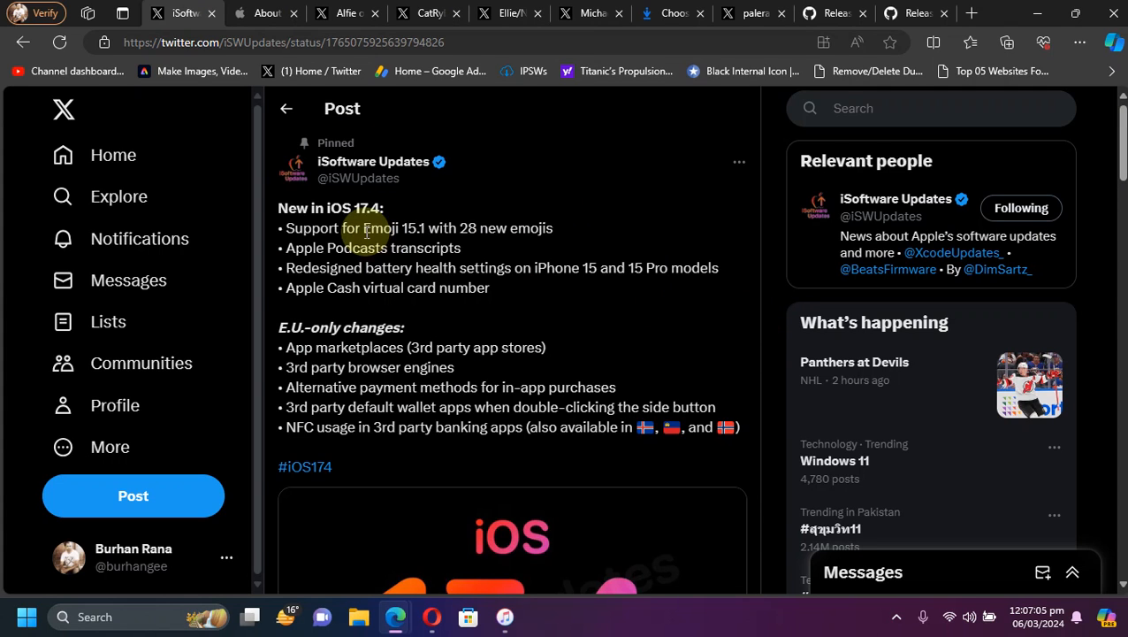
pyautogui.moveTo(760, 244)
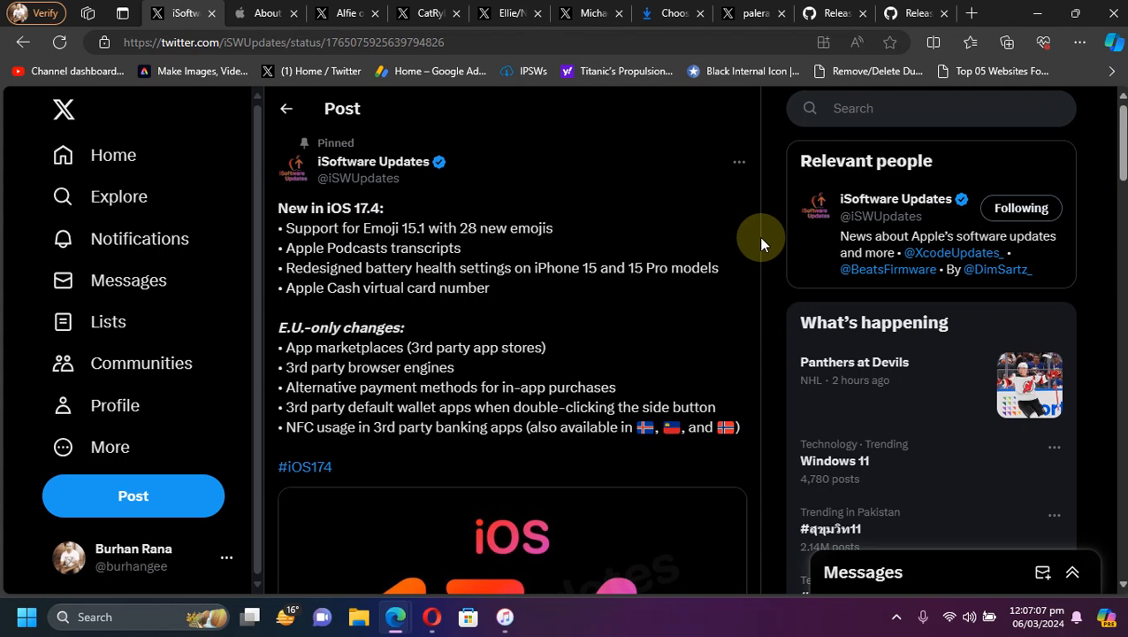
pyautogui.moveTo(396, 262)
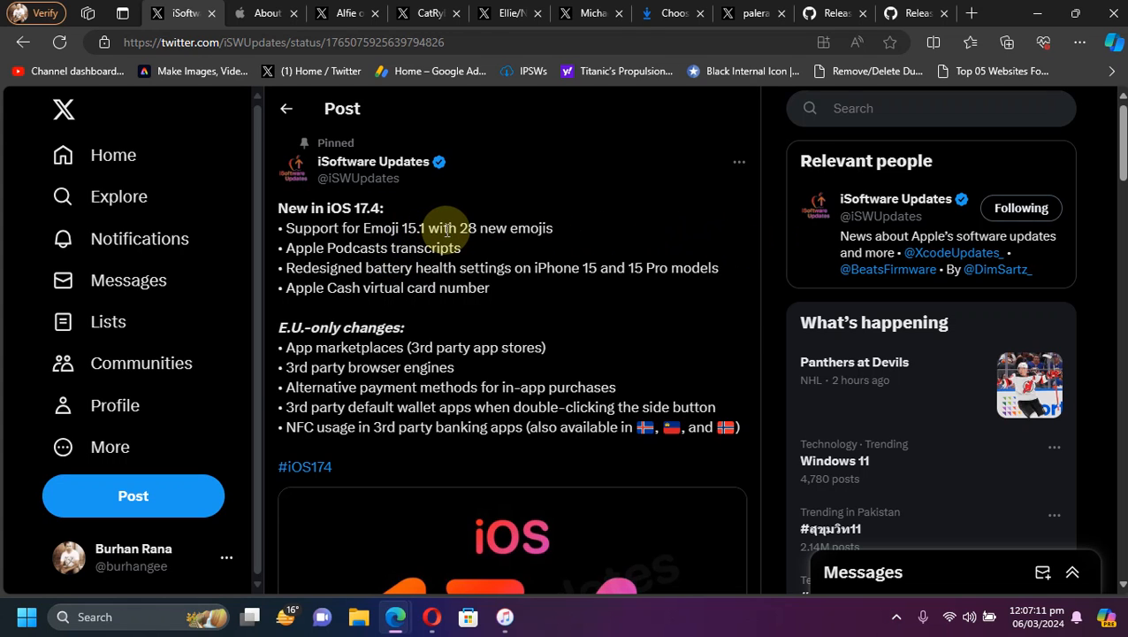
pyautogui.moveTo(414, 297)
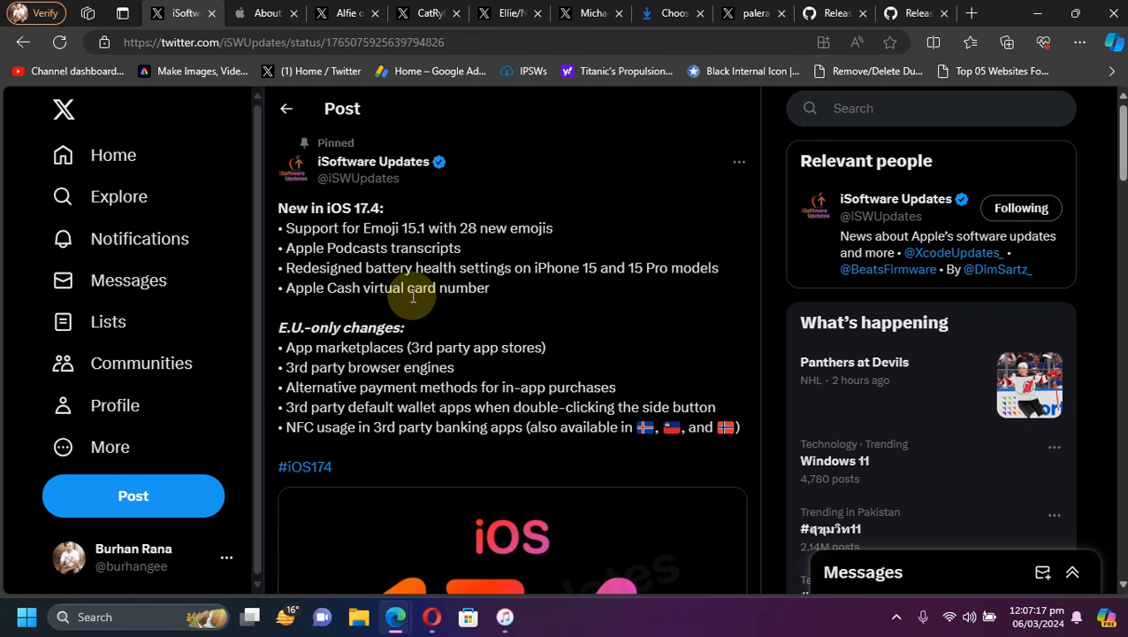
pyautogui.moveTo(539, 268)
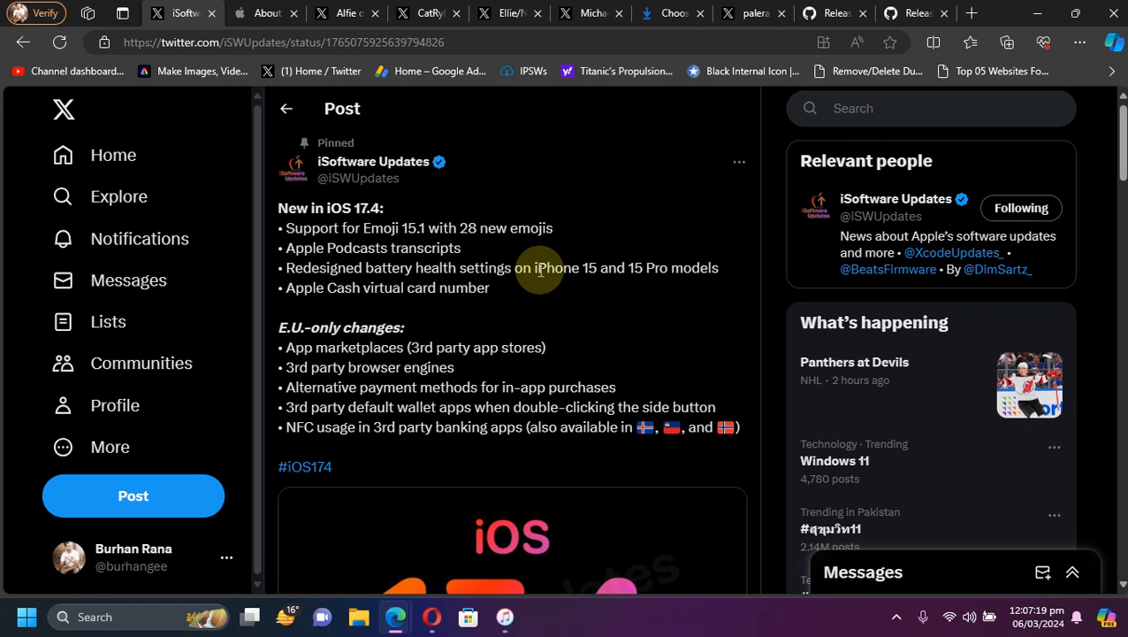
pyautogui.moveTo(774, 272)
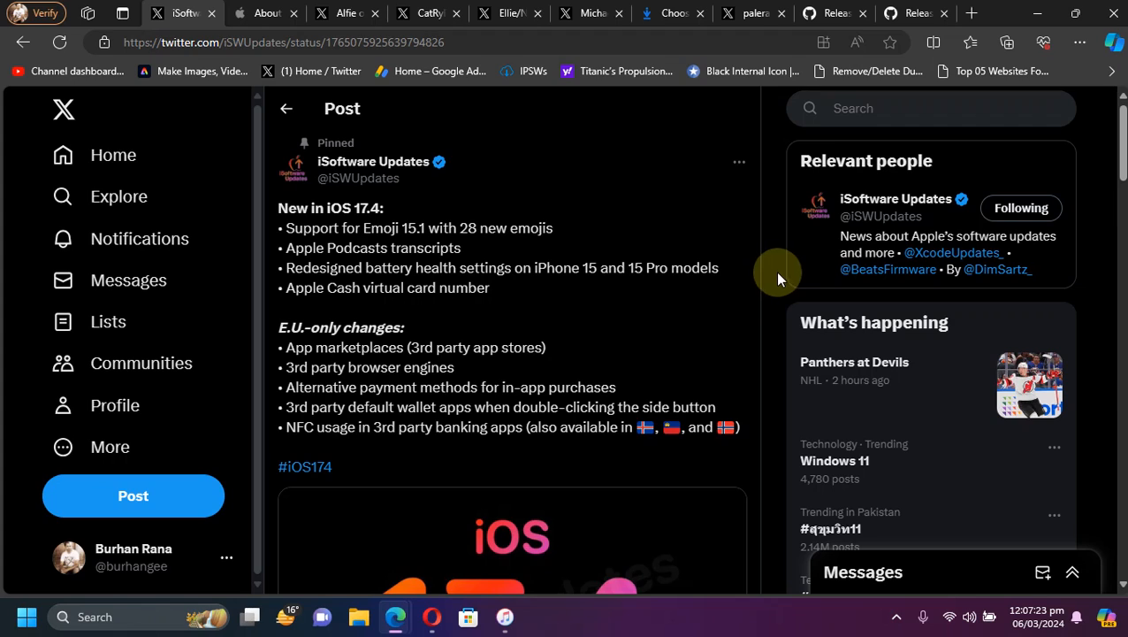
pyautogui.moveTo(396, 341)
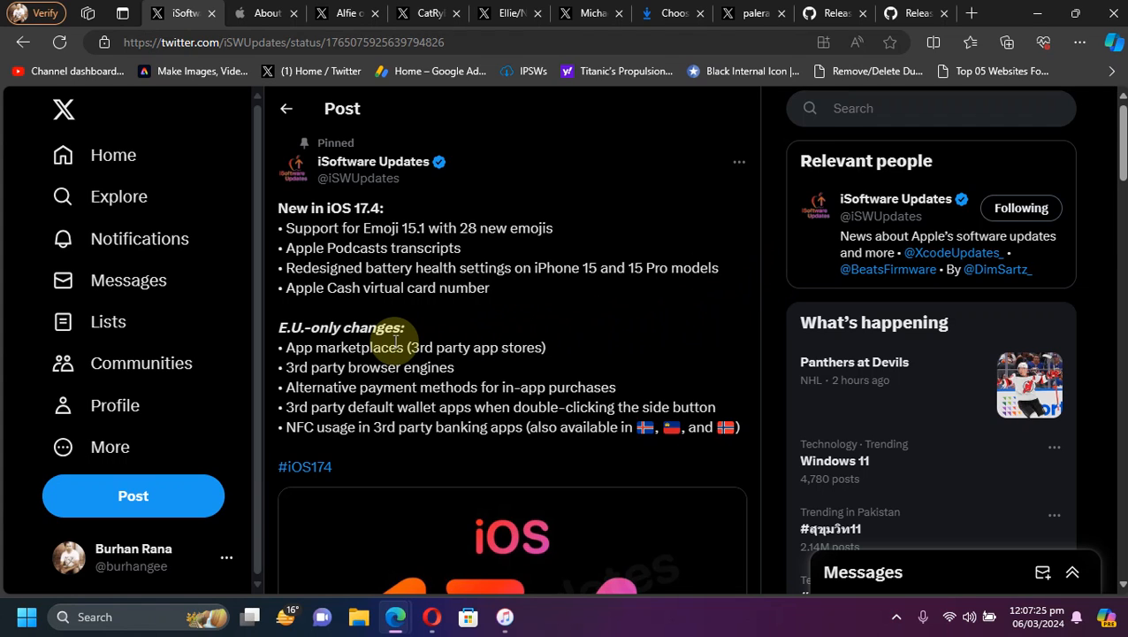
pyautogui.moveTo(458, 227)
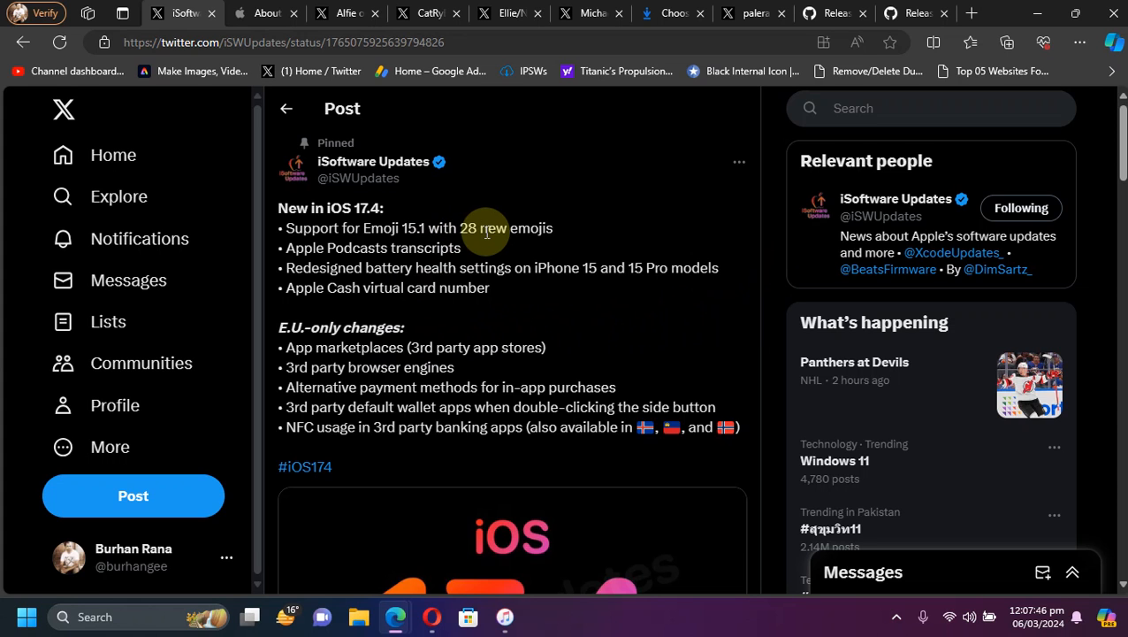
pyautogui.click(265, 13)
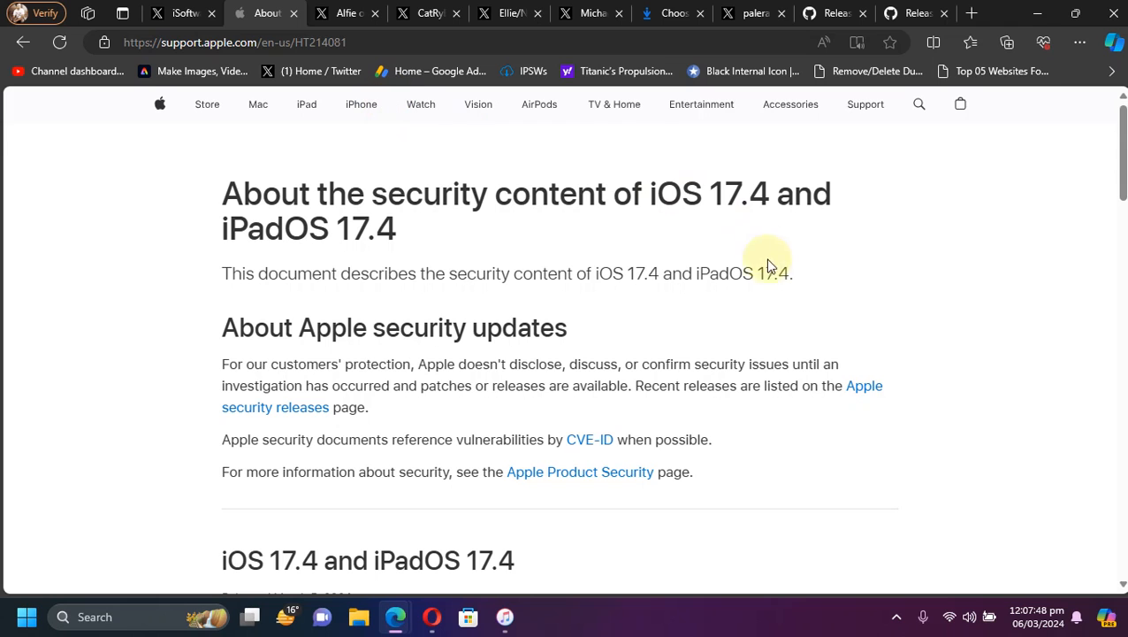
pyautogui.scroll(-3)
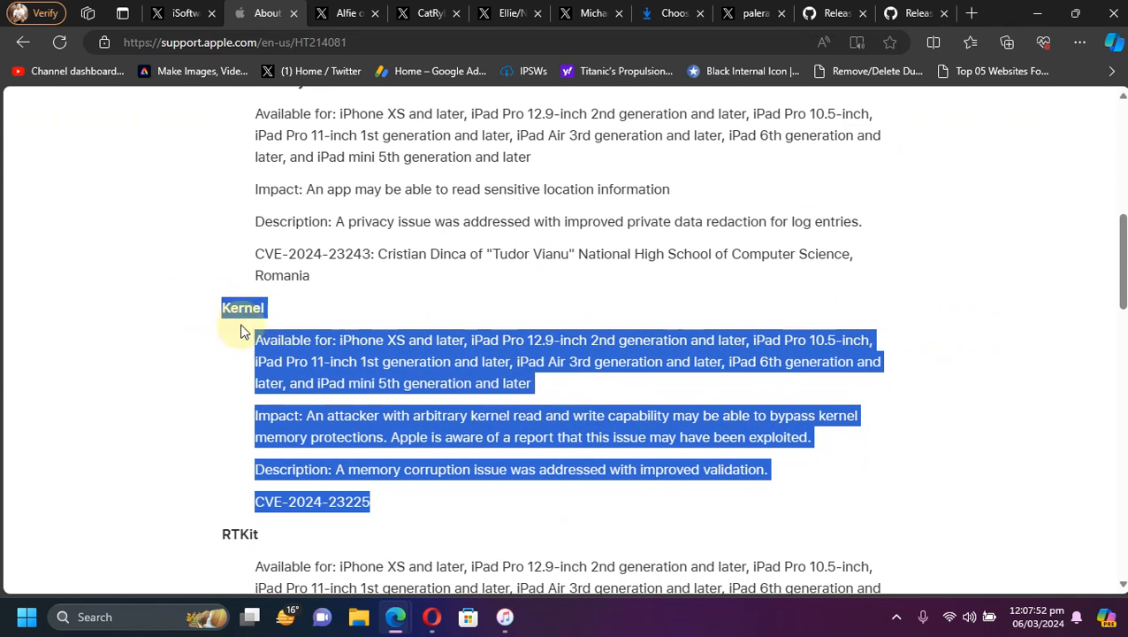
pyautogui.scroll(-3)
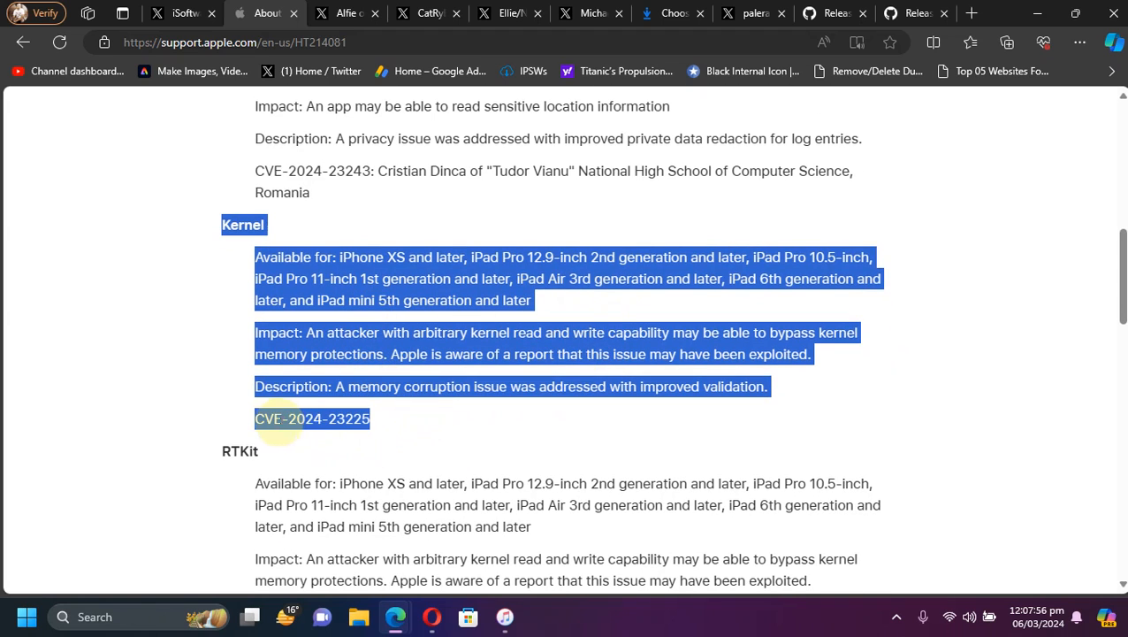
pyautogui.moveTo(582, 333)
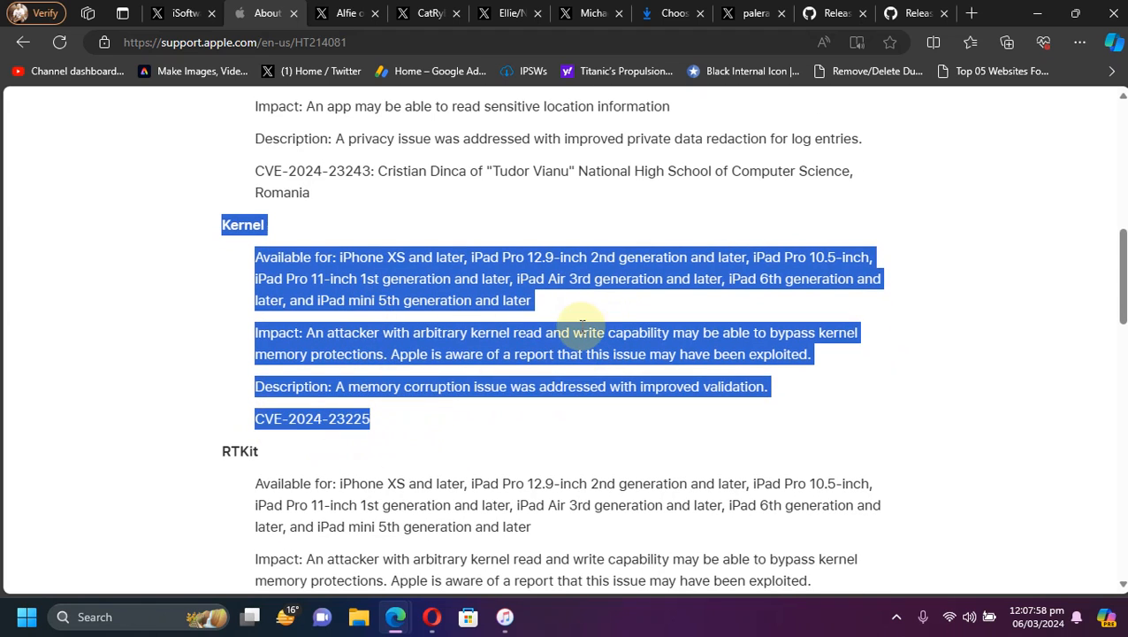
# Step: Review the Kernel memory corruption entry, then scroll back toward the top of the article
pyautogui.click(934, 293)
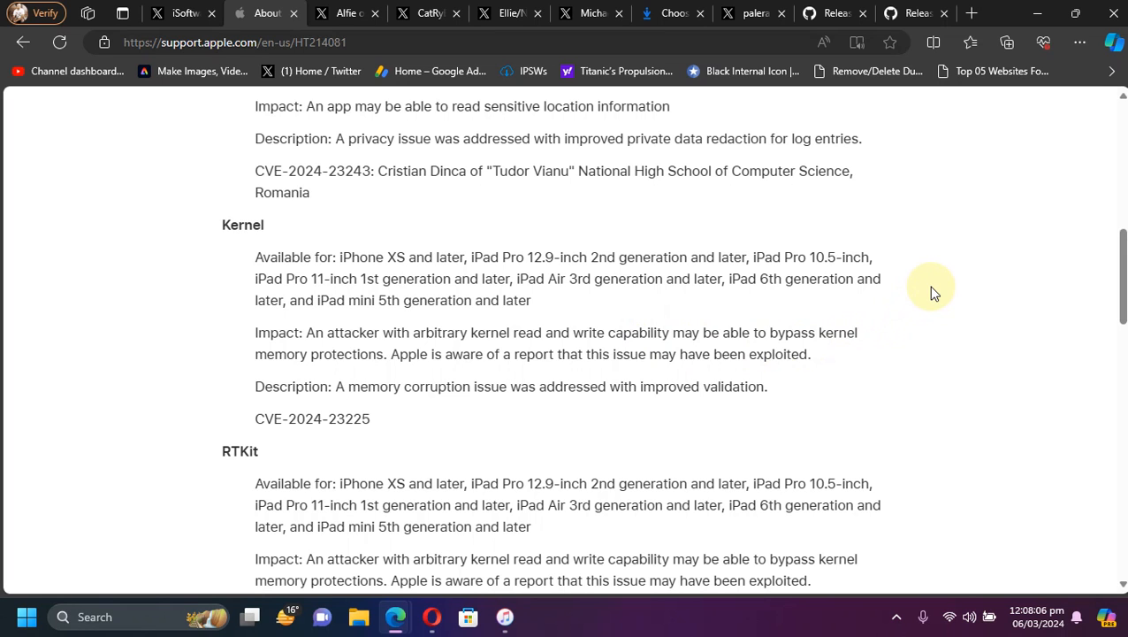
pyautogui.scroll(-3)
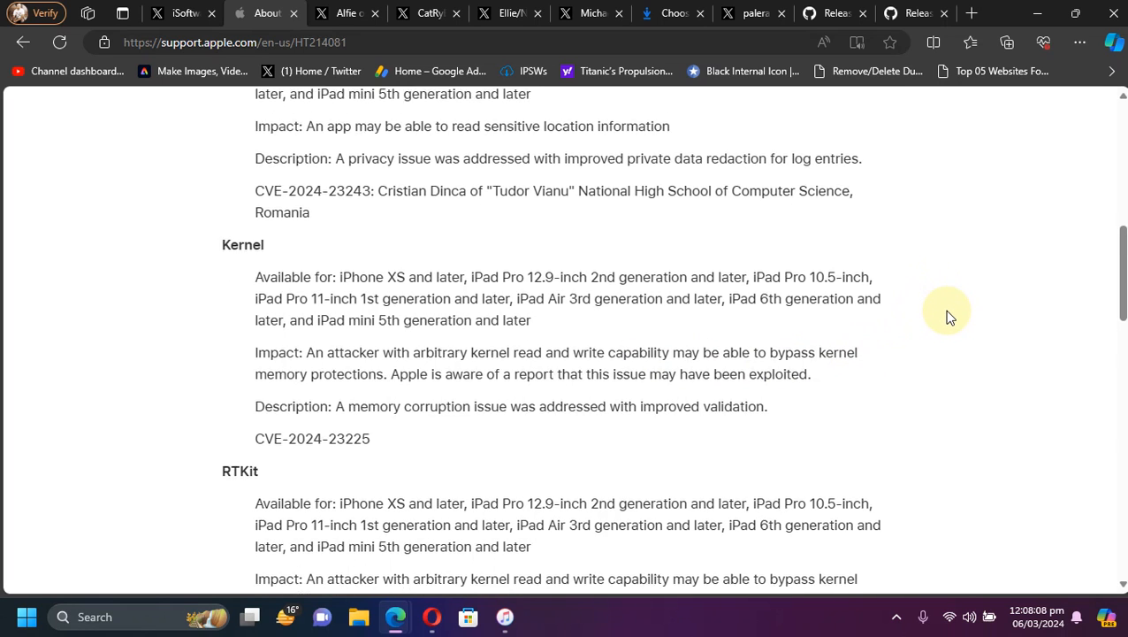
pyautogui.scroll(3)
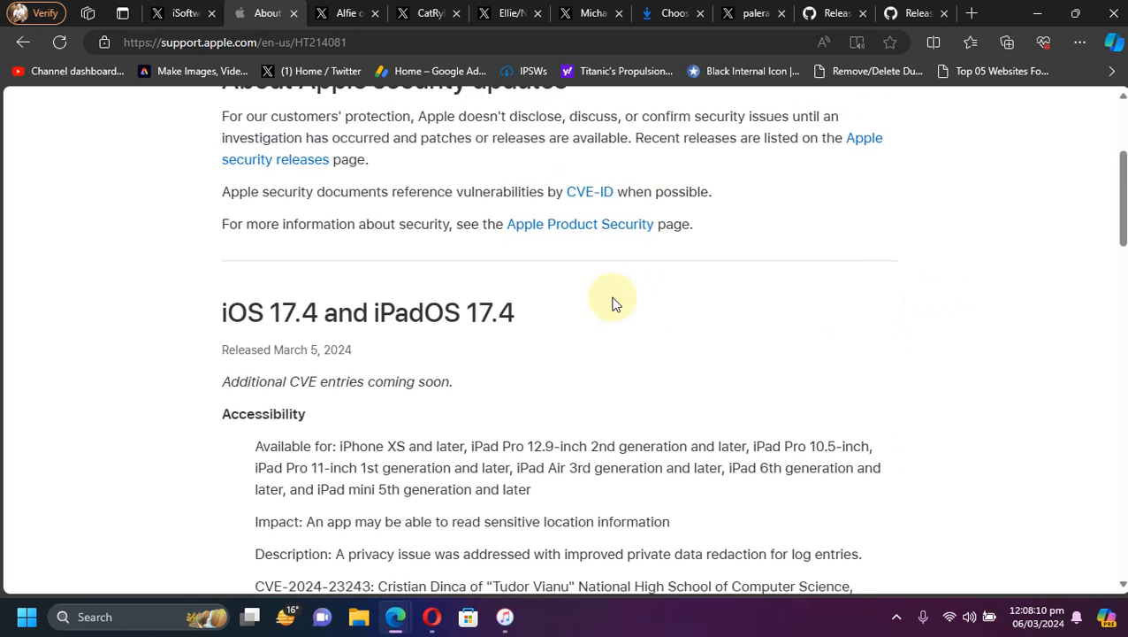
pyautogui.scroll(3)
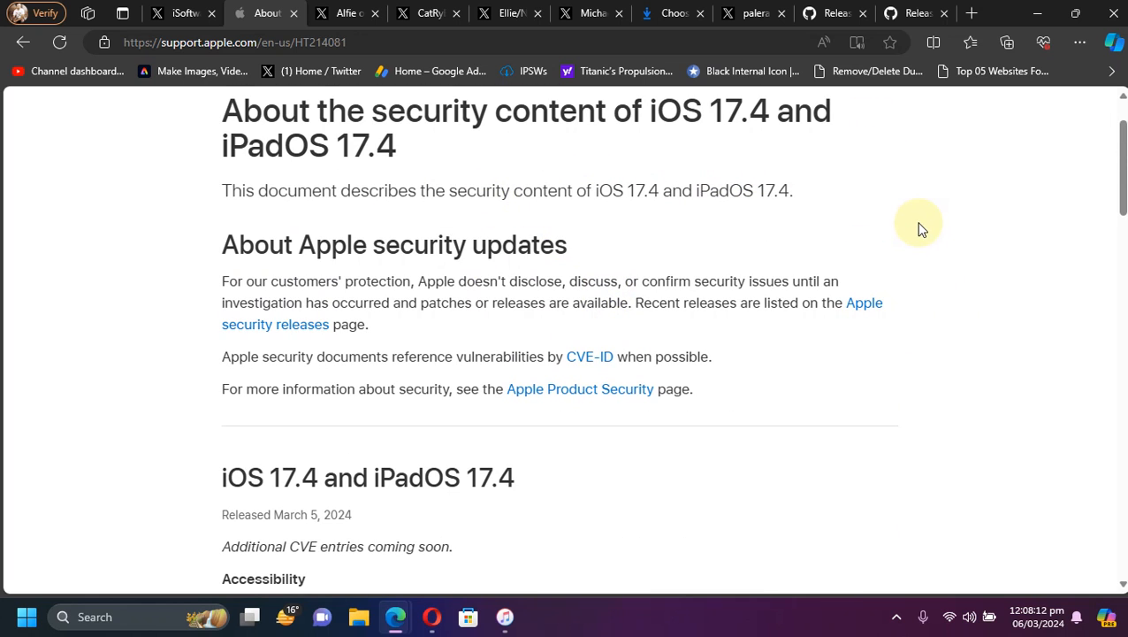
# Step: Flip between the iPad 7 IPSW page, the Apple article and the tweet calling CVE-2024-23225 an interesting bug
pyautogui.click(671, 12)
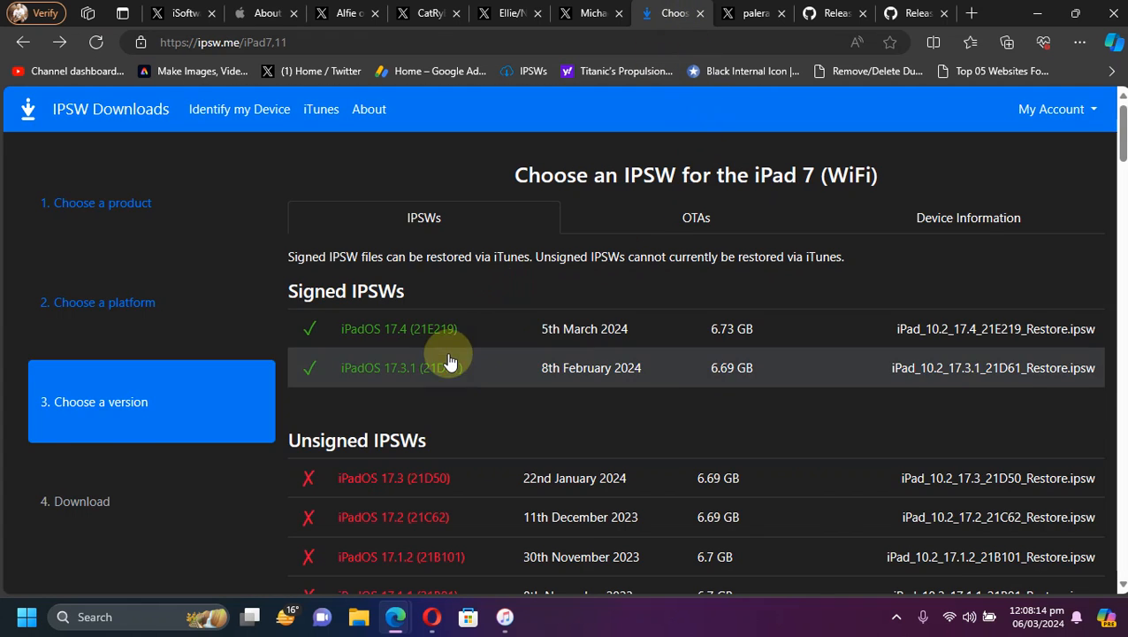
pyautogui.click(345, 13)
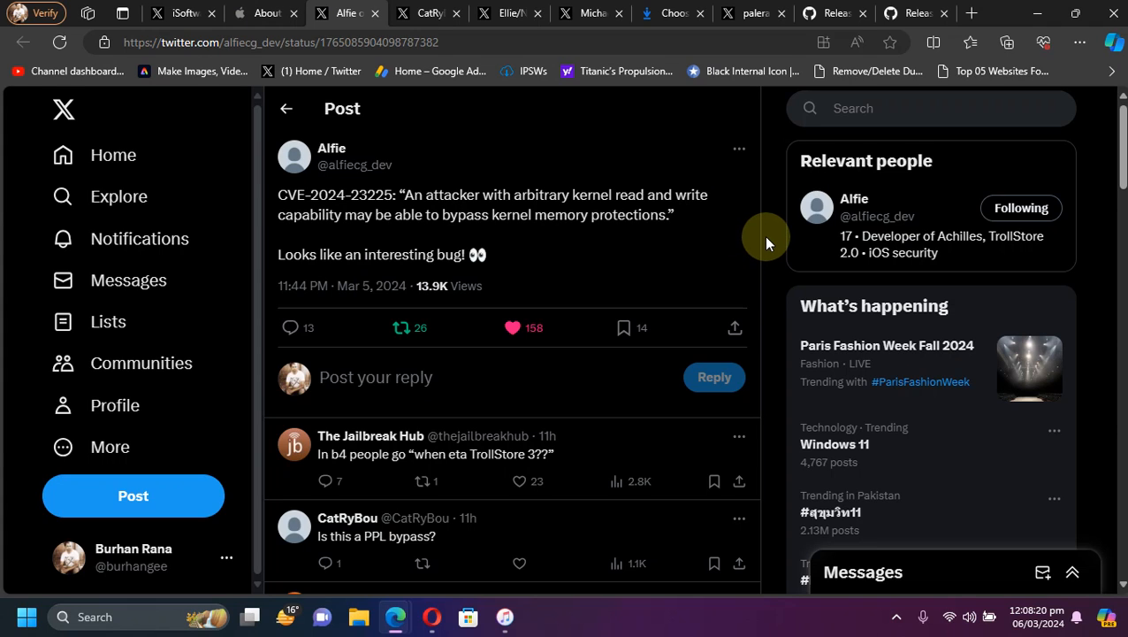
pyautogui.moveTo(449, 157)
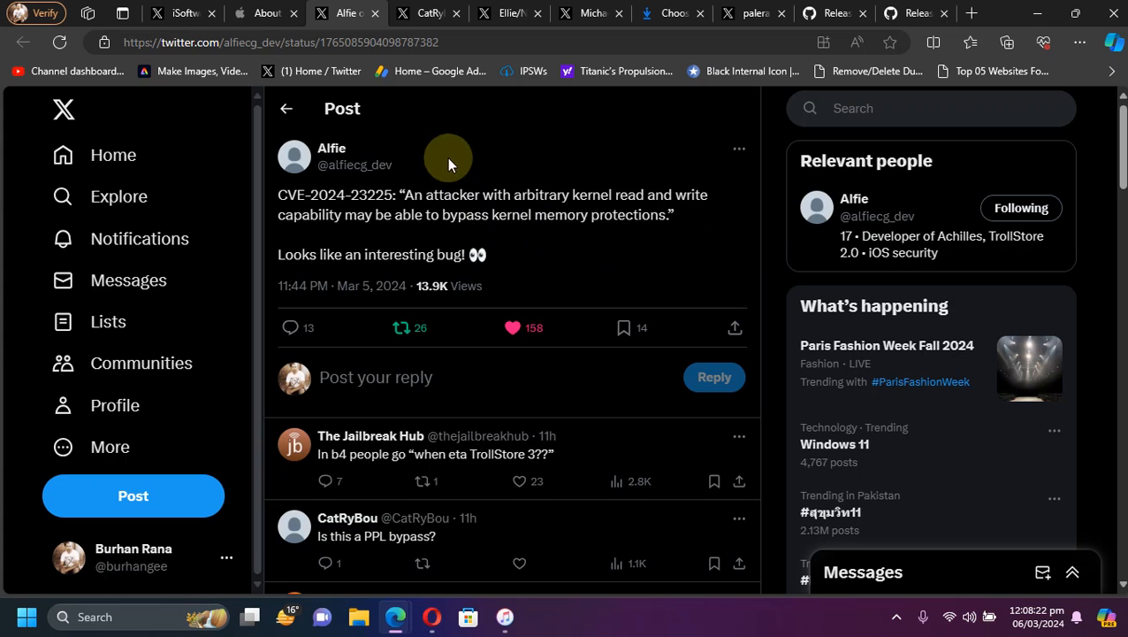
pyautogui.click(263, 12)
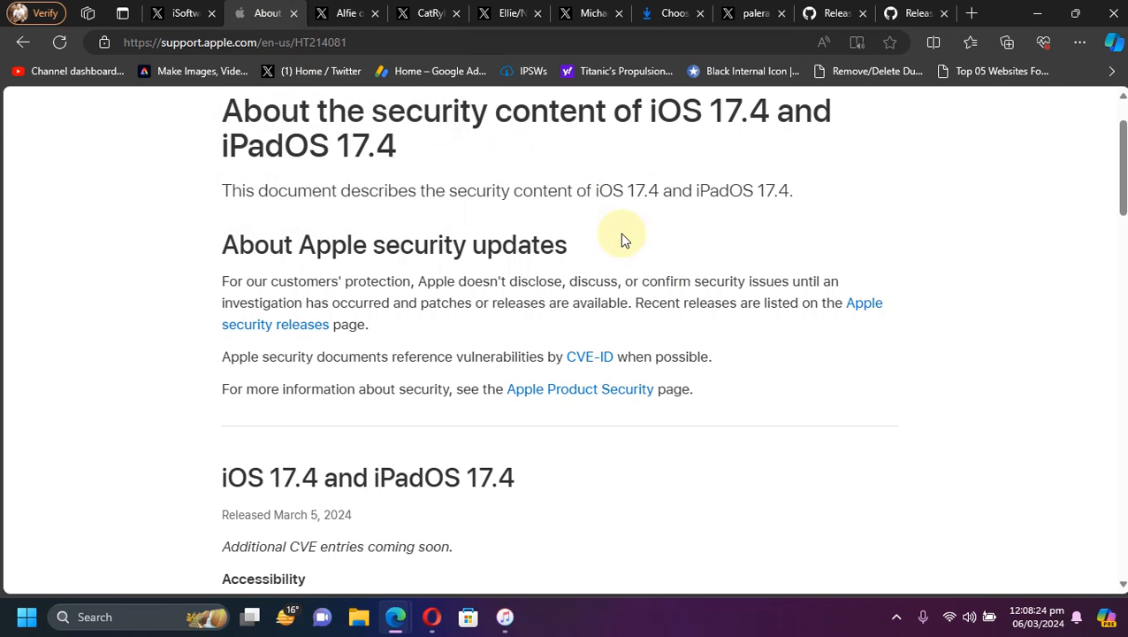
pyautogui.click(344, 12)
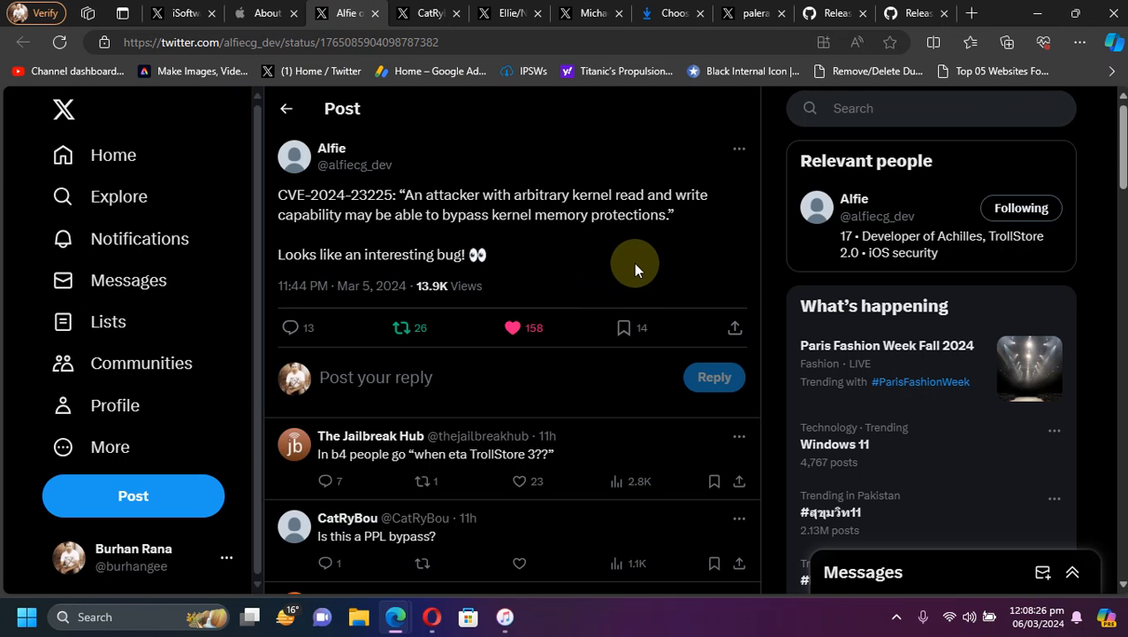
# Step: Follow the PPL bypass reply to Michael's post advising to stay on iOS 17.3.1 or earlier
pyautogui.click(374, 536)
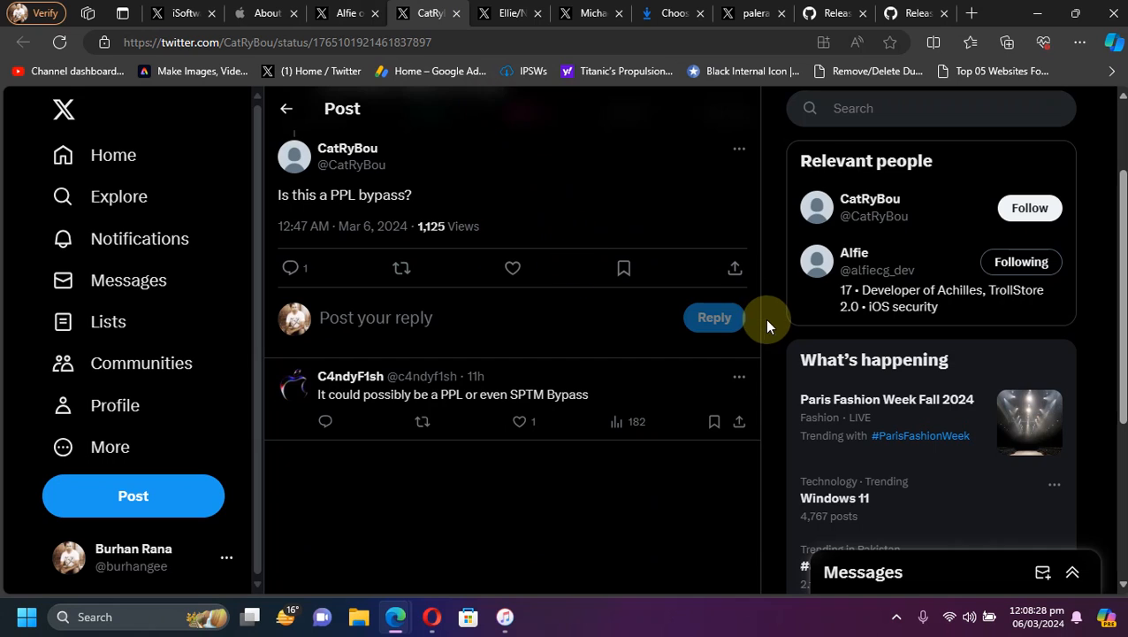
pyautogui.moveTo(497, 345)
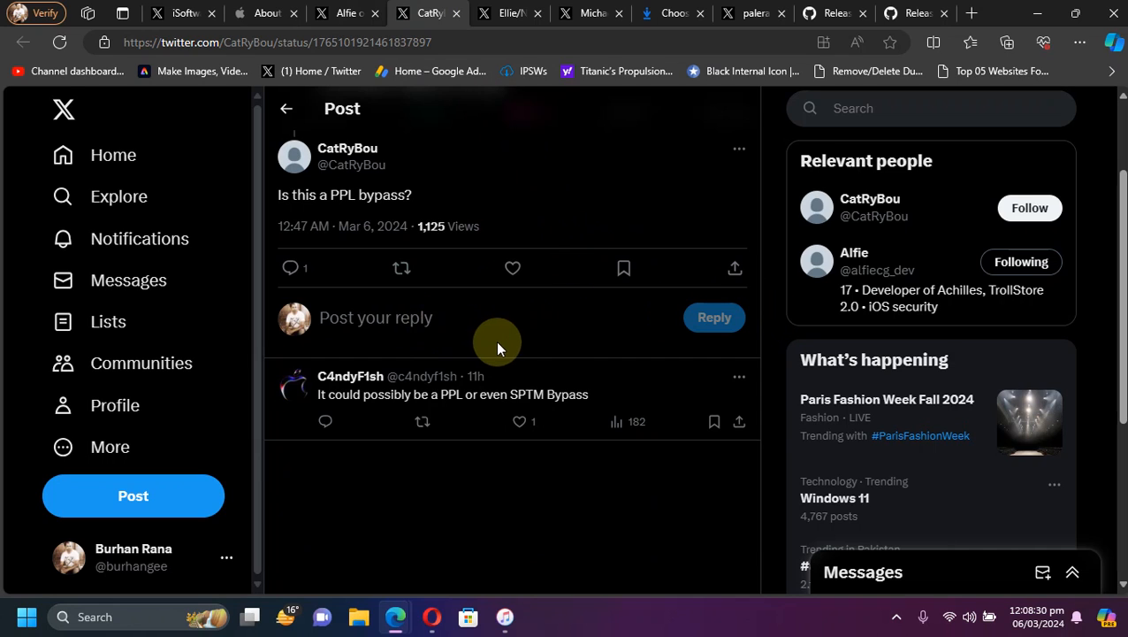
pyautogui.moveTo(580, 485)
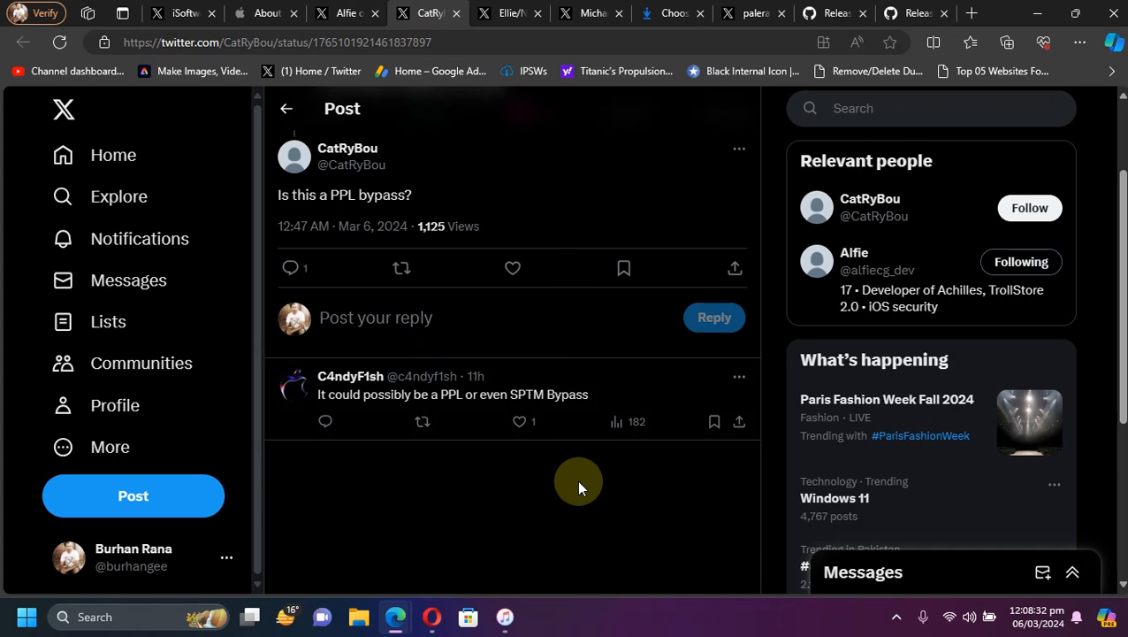
pyautogui.click(509, 12)
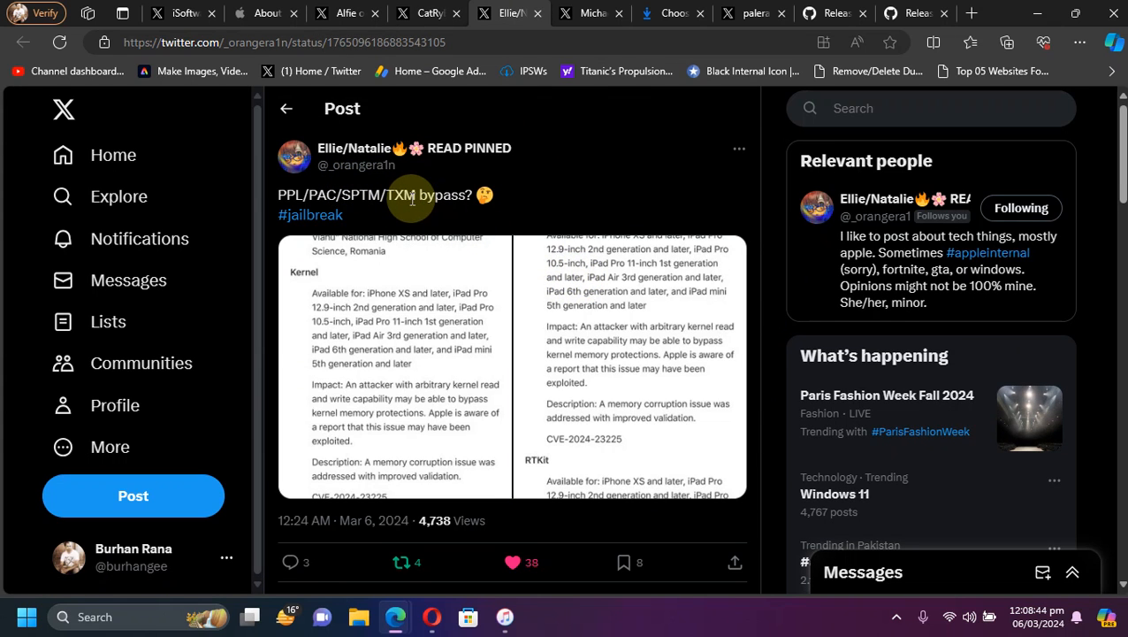
pyautogui.click(587, 13)
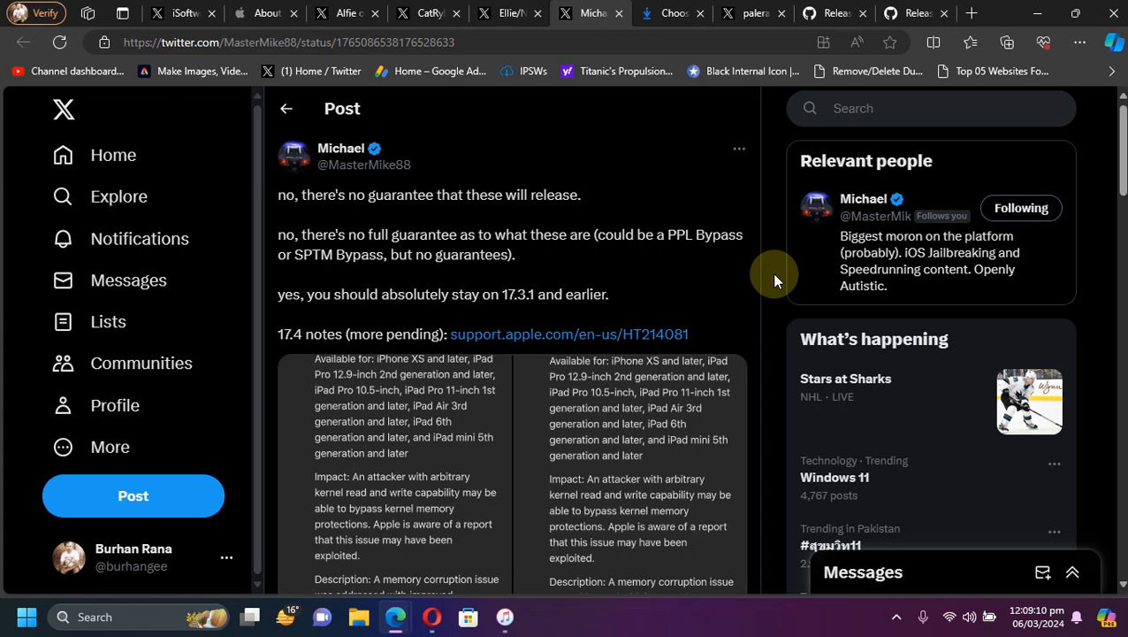
pyautogui.moveTo(559, 263)
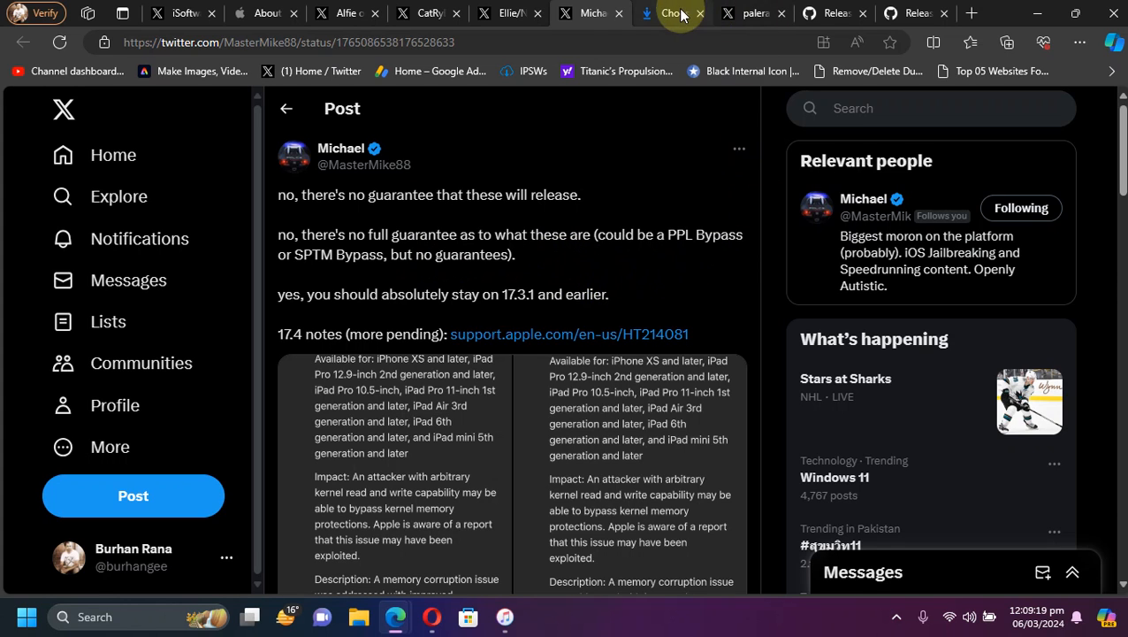
# Step: Revisit Apple's 17.4 security notes and select the Kernel entry's text
pyautogui.click(672, 12)
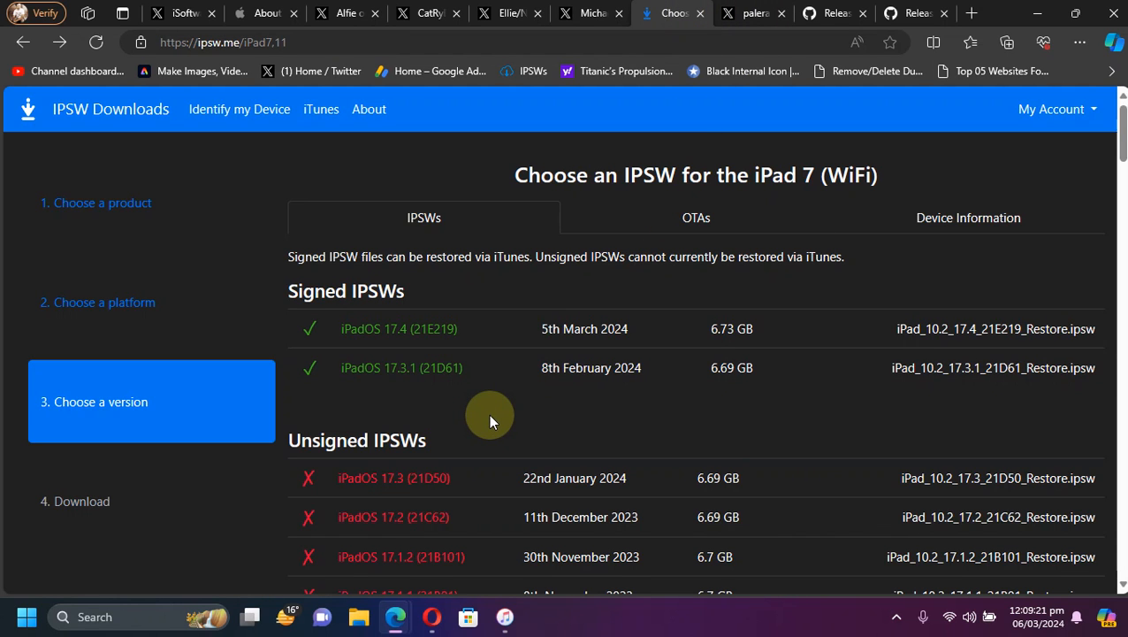
pyautogui.moveTo(580, 60)
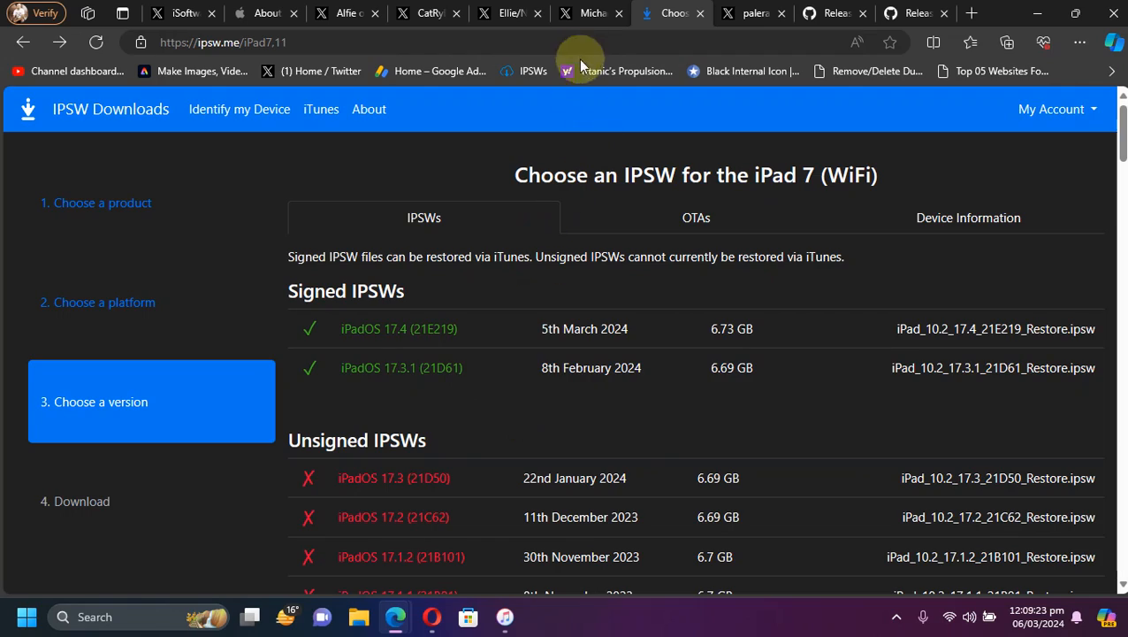
pyautogui.click(265, 12)
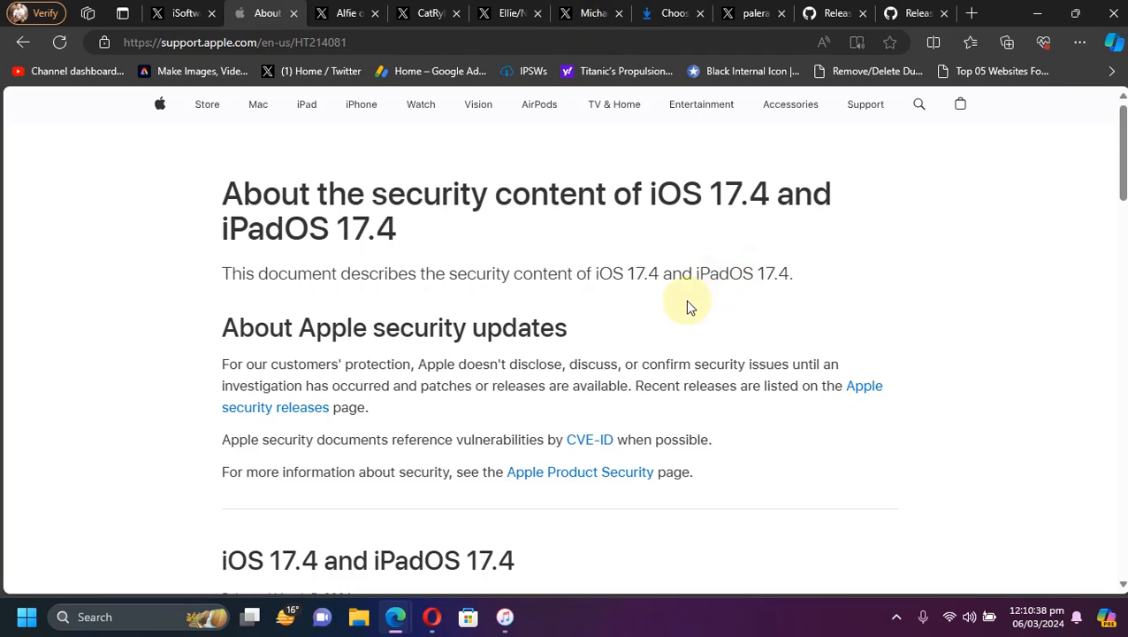
pyautogui.scroll(-3)
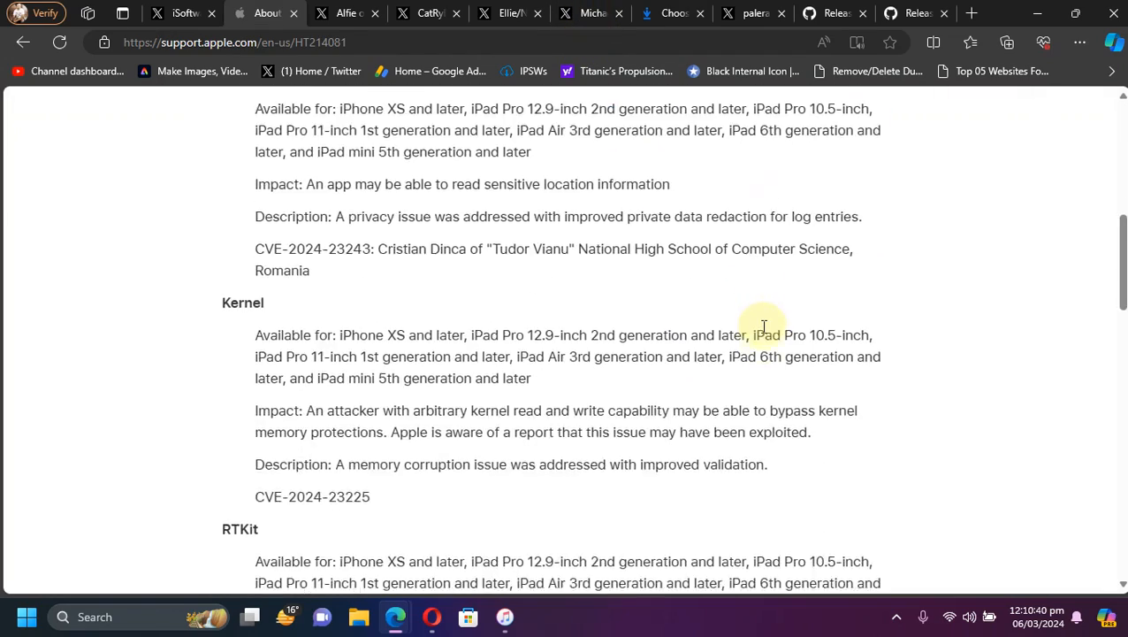
pyautogui.scroll(-3)
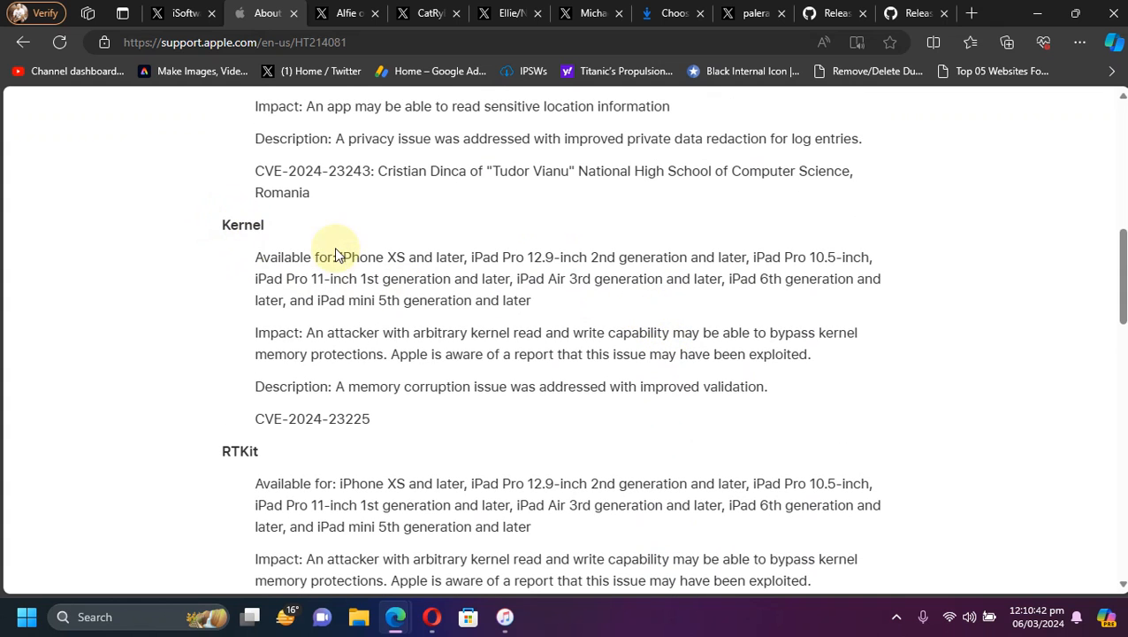
pyautogui.moveTo(338, 257); pyautogui.dragTo(506, 385)
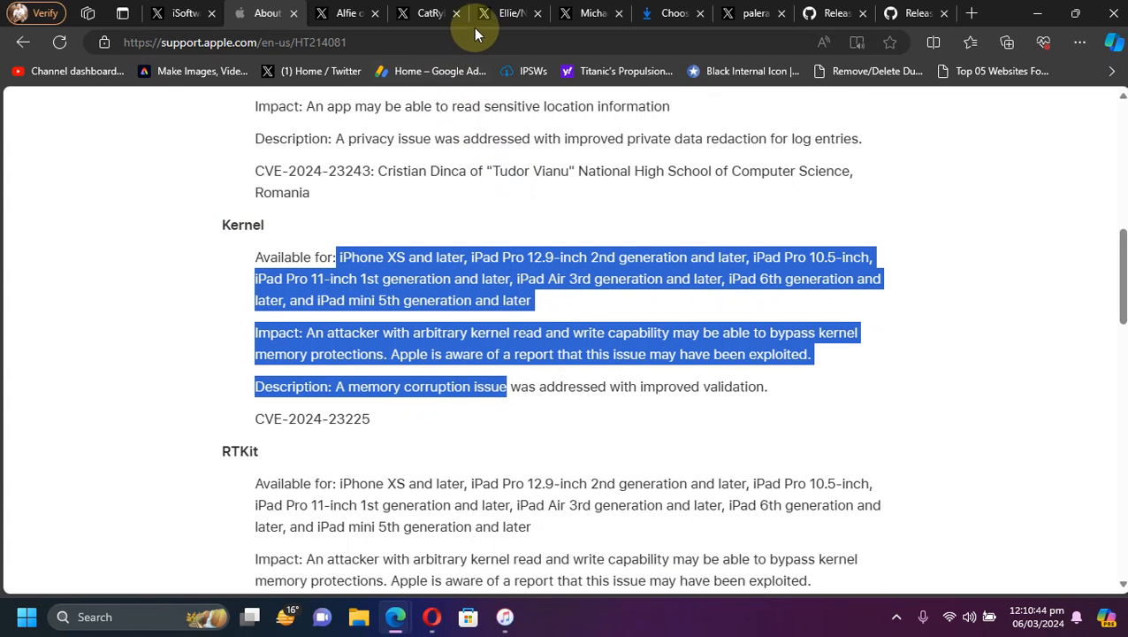
# Step: View the post quoting CVE-2024-23225 and the pinned post listing what's new in iOS 17.4
pyautogui.click(344, 13)
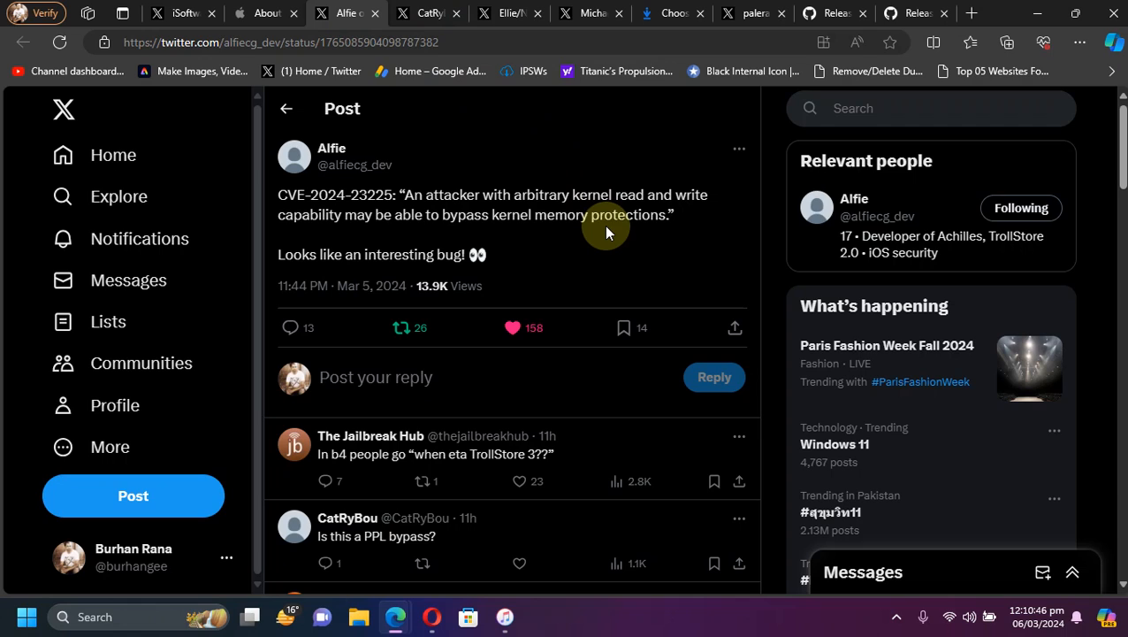
pyautogui.moveTo(771, 221)
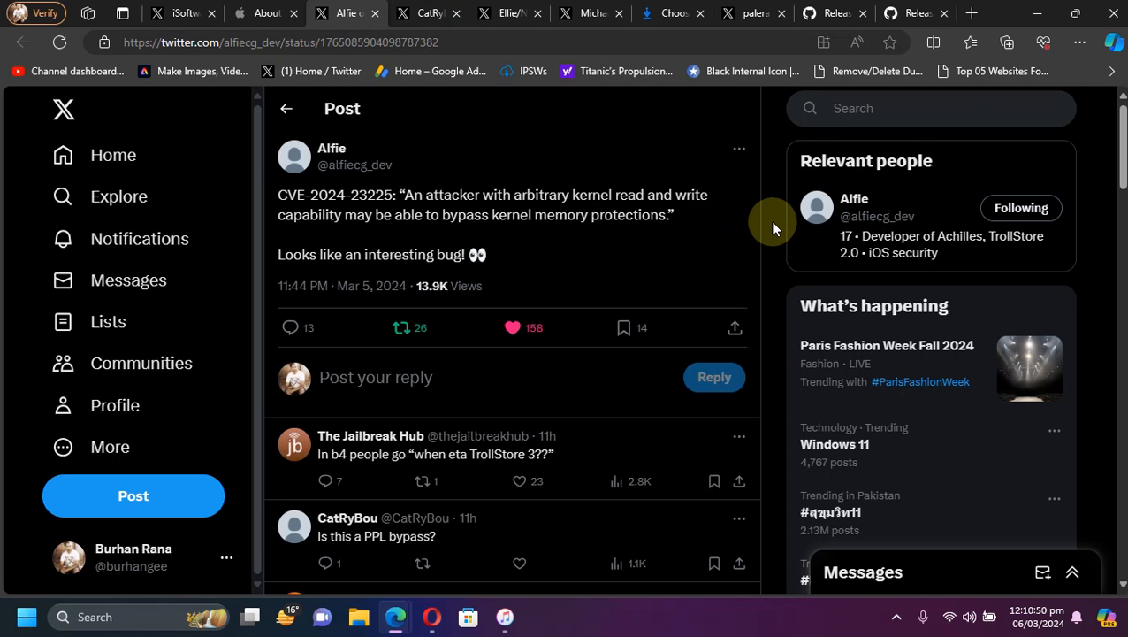
pyautogui.moveTo(602, 193)
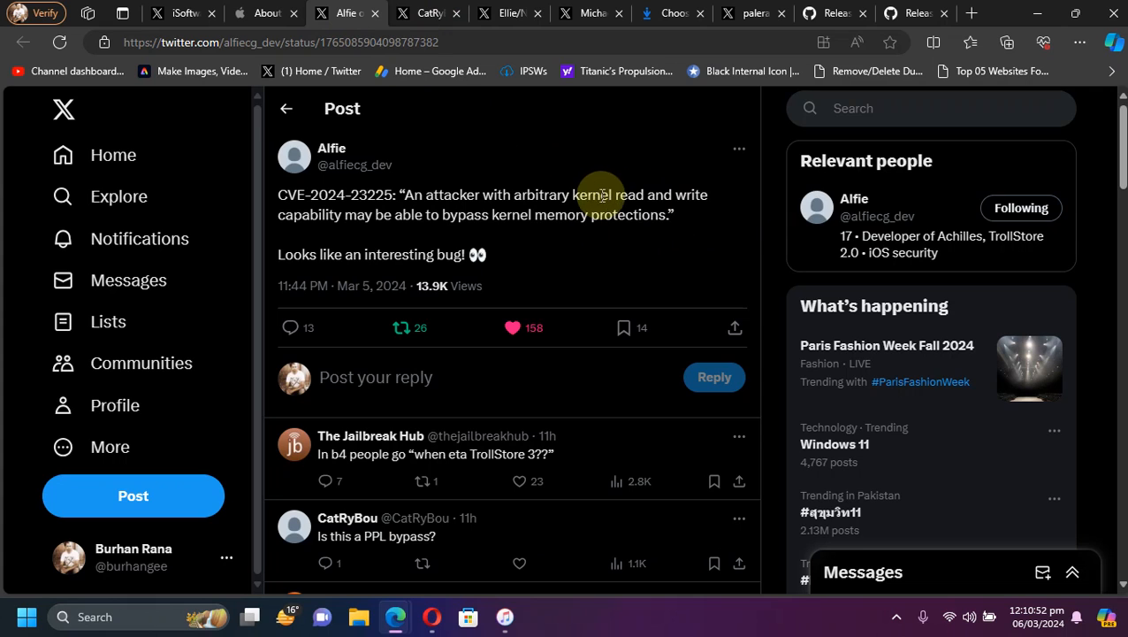
pyautogui.click(177, 13)
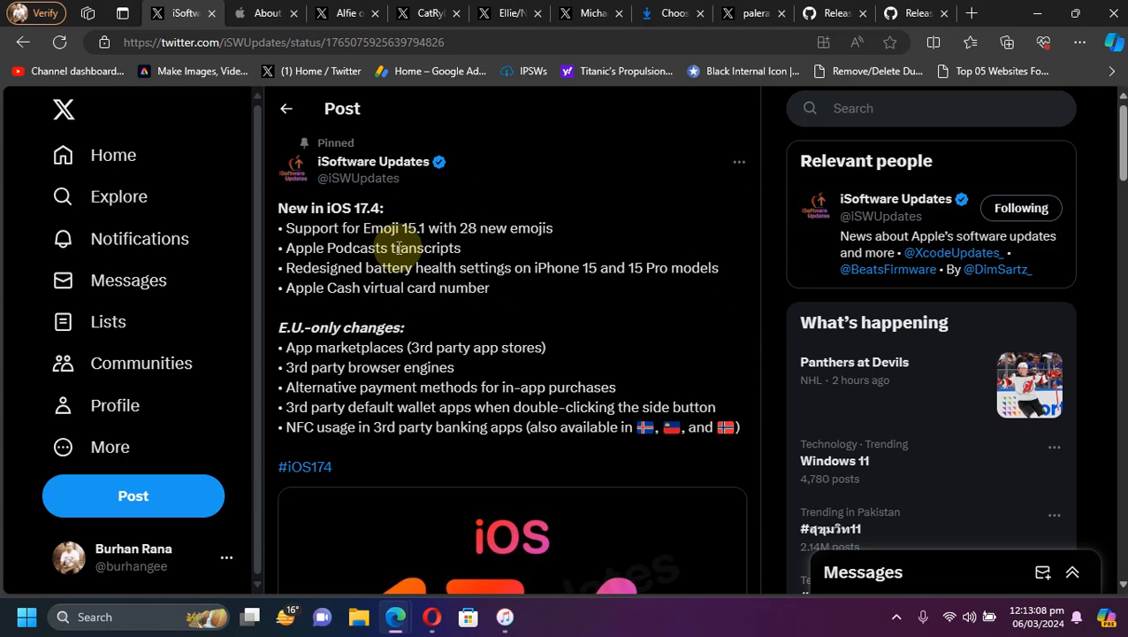
pyautogui.moveTo(683, 50)
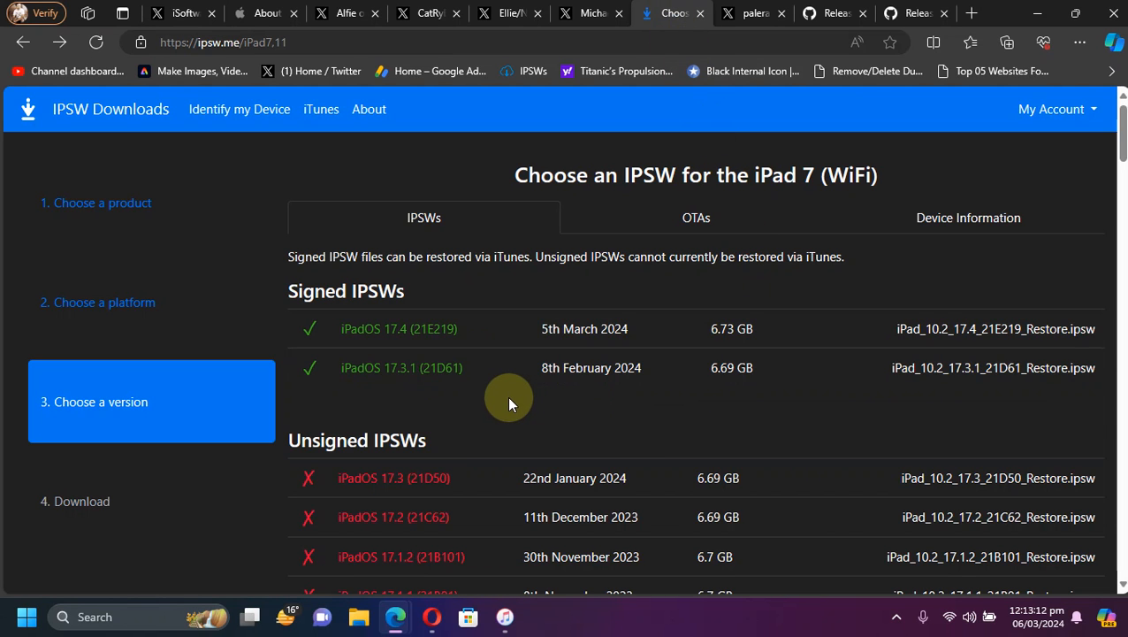
pyautogui.moveTo(506, 409)
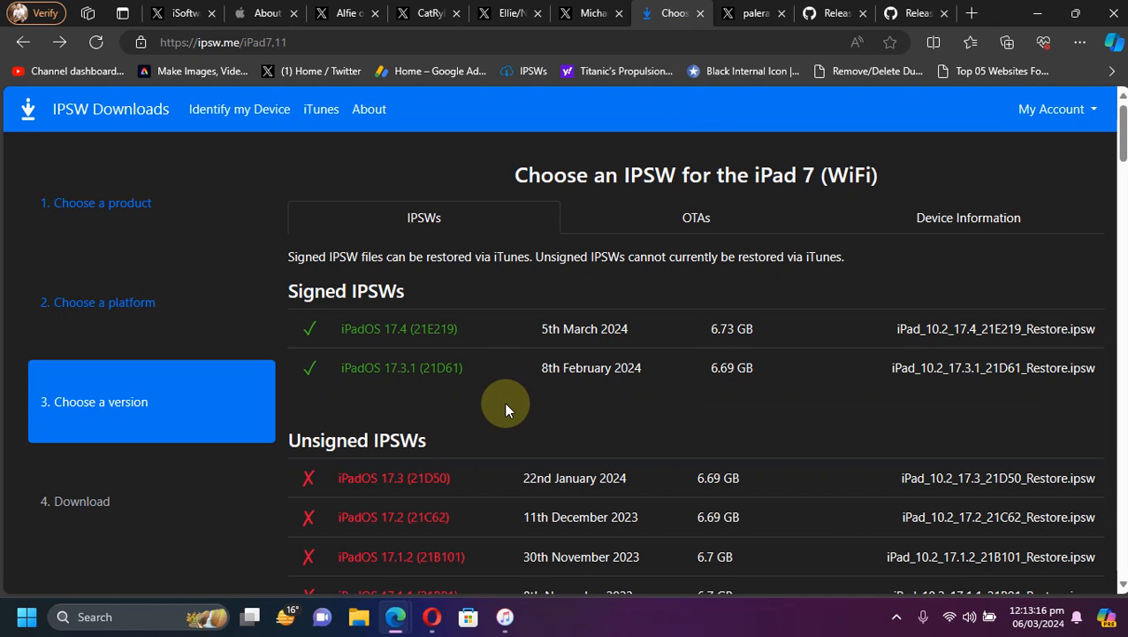
pyautogui.moveTo(426, 343)
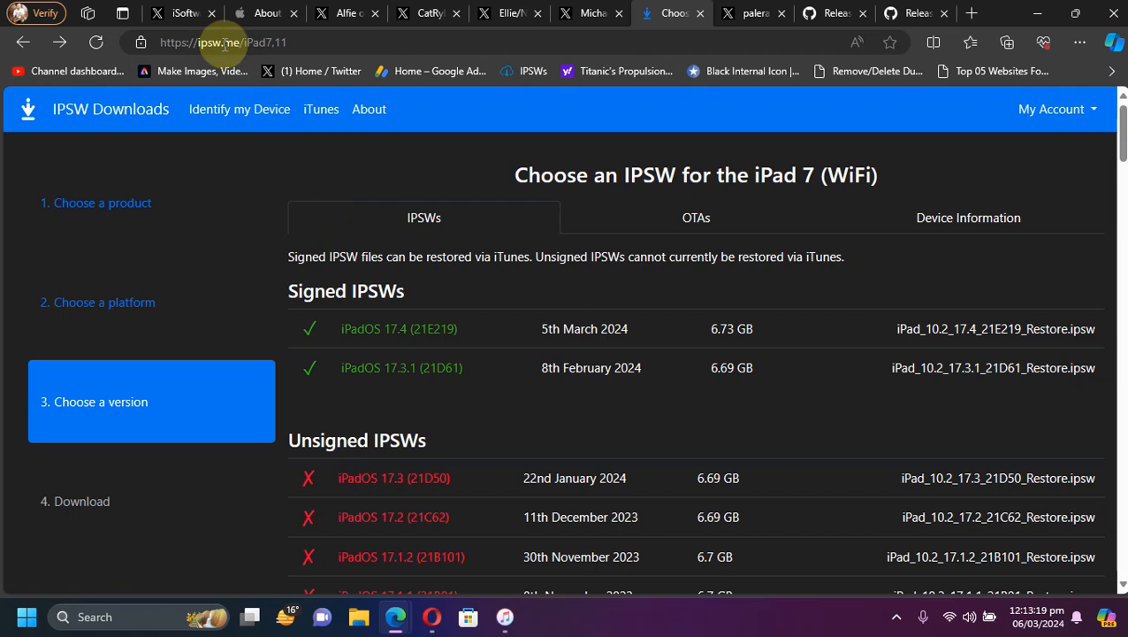
pyautogui.moveTo(792, 162)
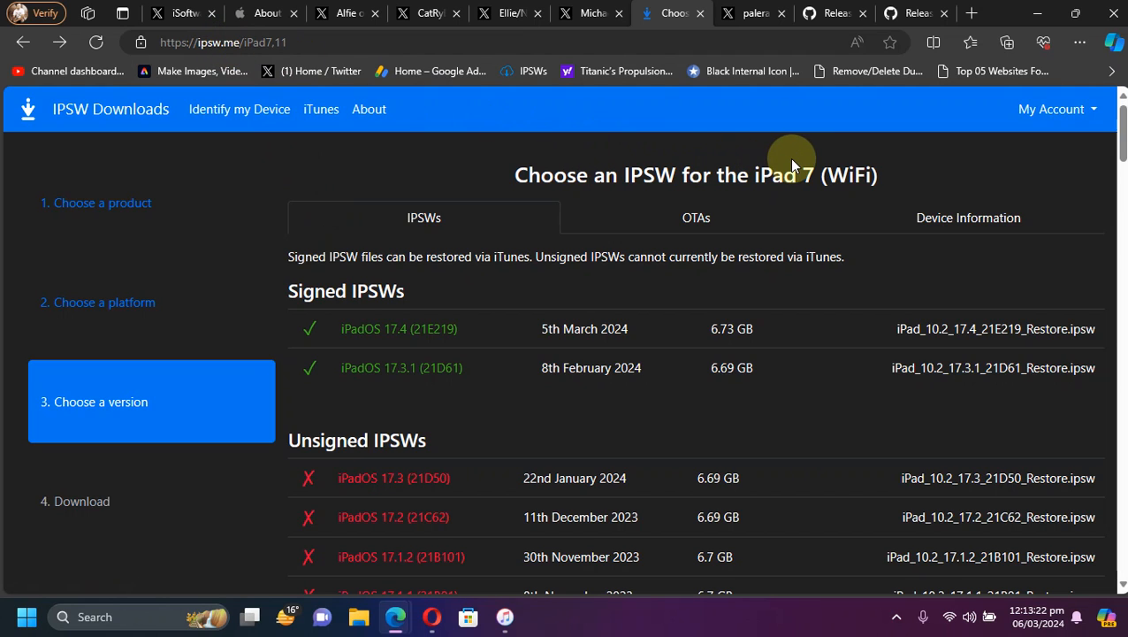
pyautogui.moveTo(656, 389)
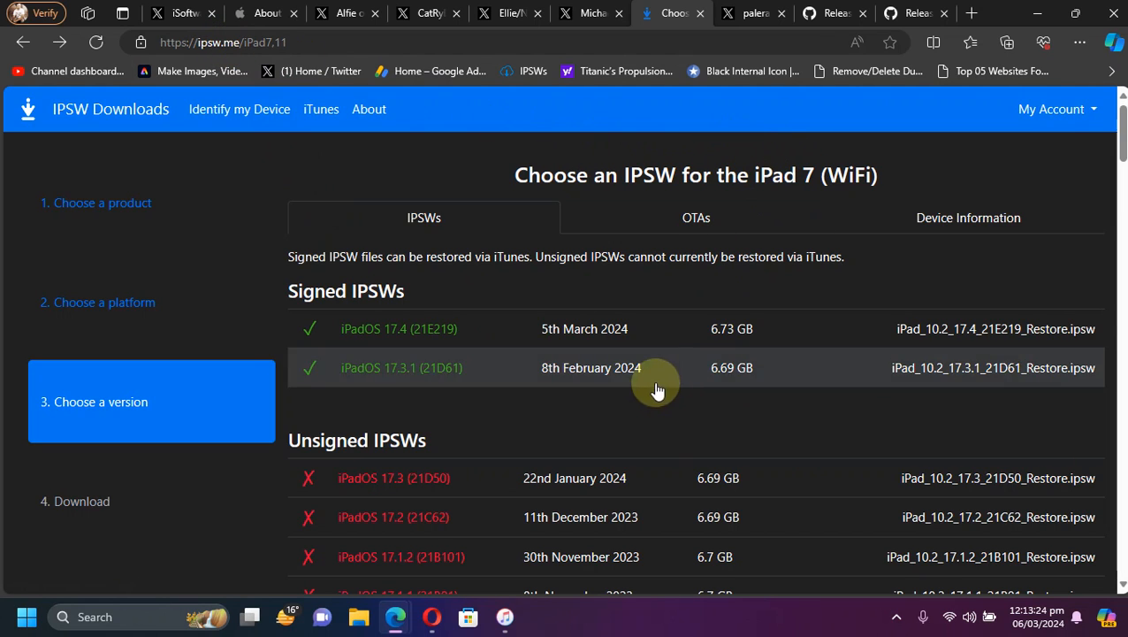
pyautogui.moveTo(665, 377)
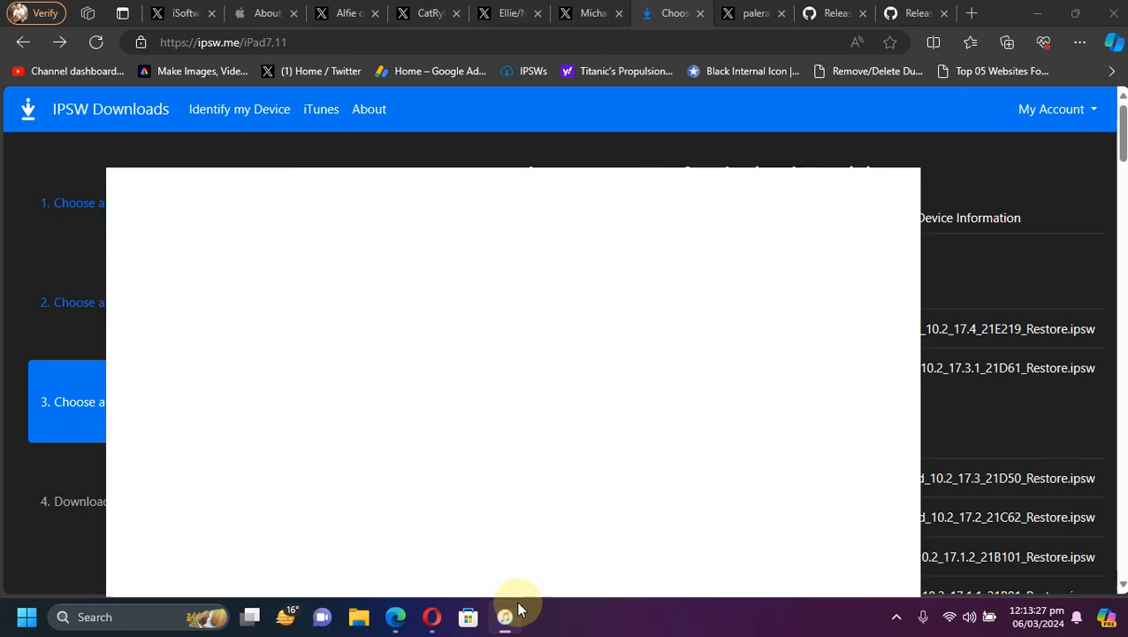
# Step: In iTunes choose the iPhone_4.7_P3_15.8.2 restore file for the iPhone 7, then cancel without restoring
pyautogui.click(506, 616)
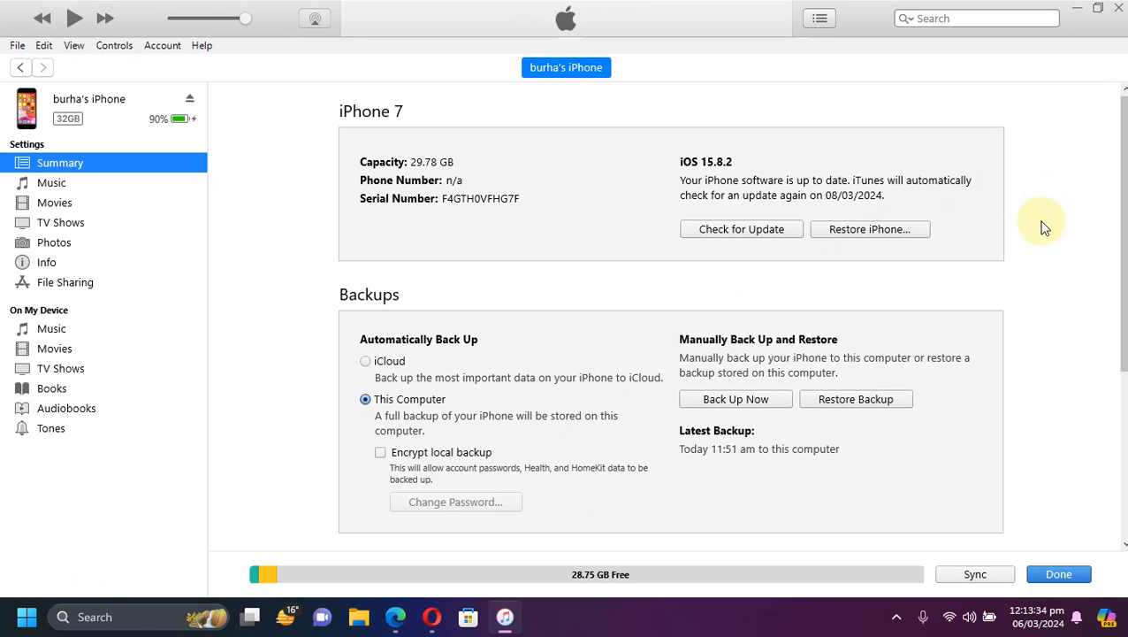
pyautogui.moveTo(1043, 238)
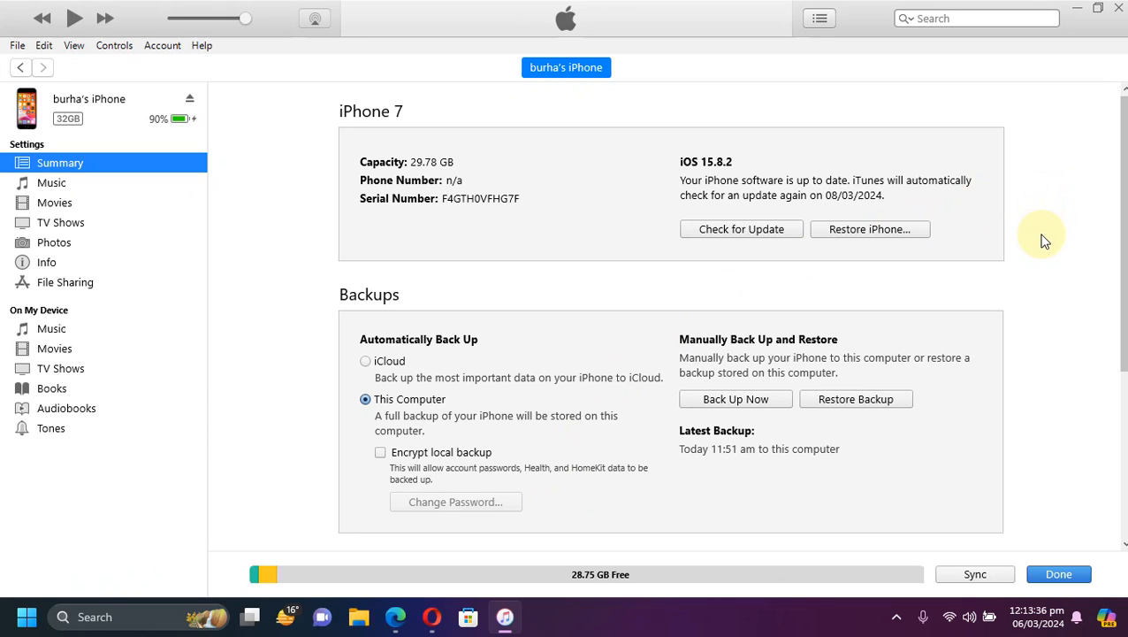
pyautogui.moveTo(916, 269)
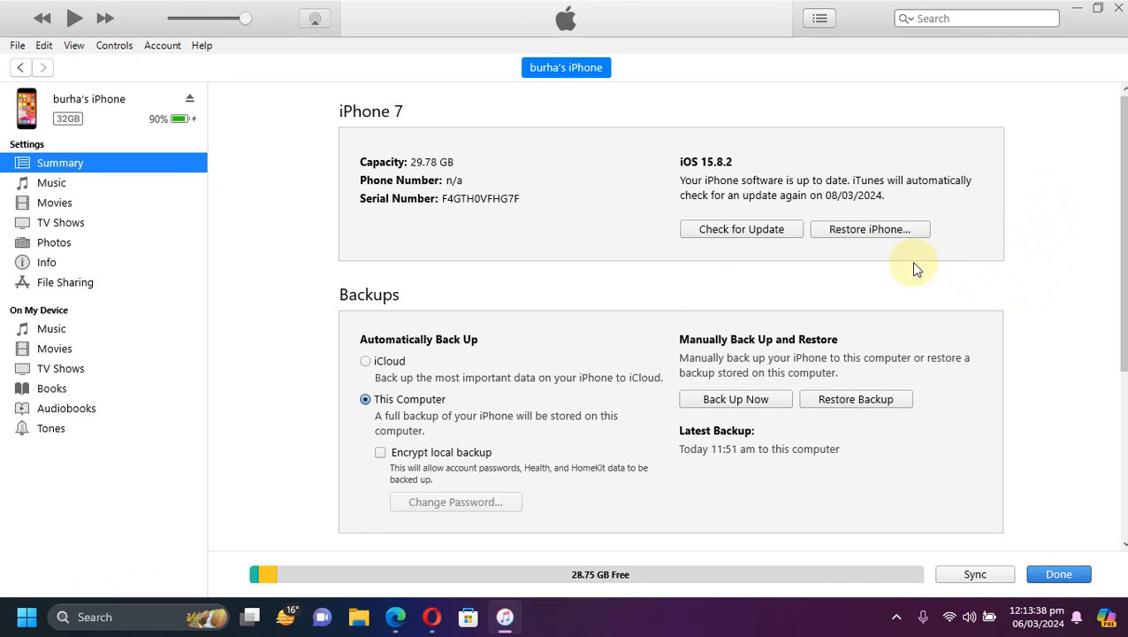
pyautogui.moveTo(870, 230)
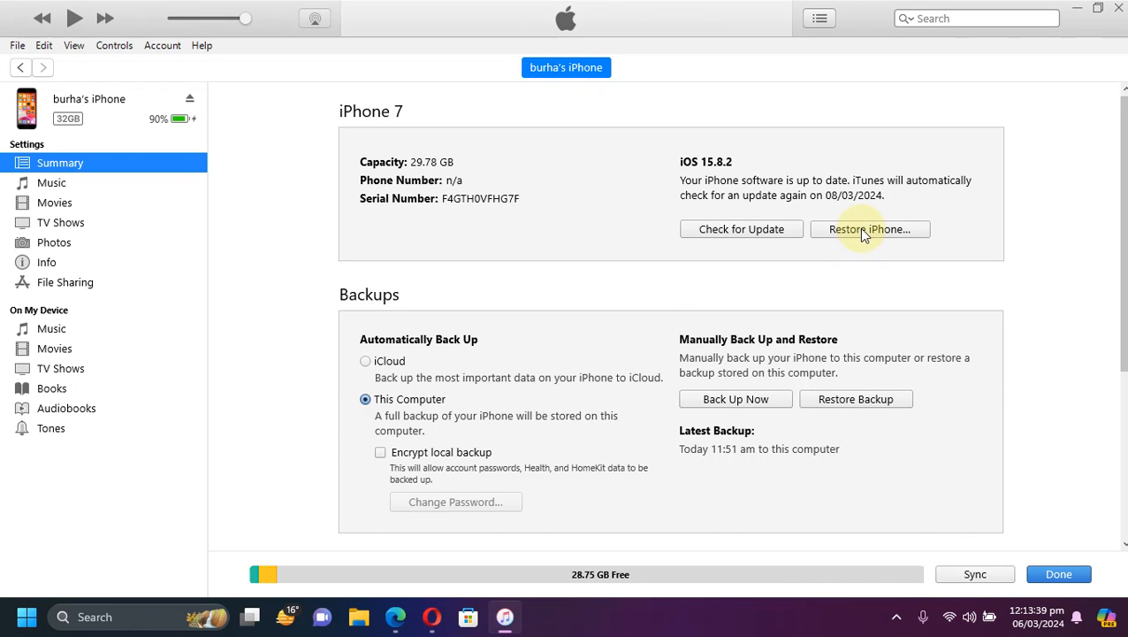
pyautogui.click(870, 230)
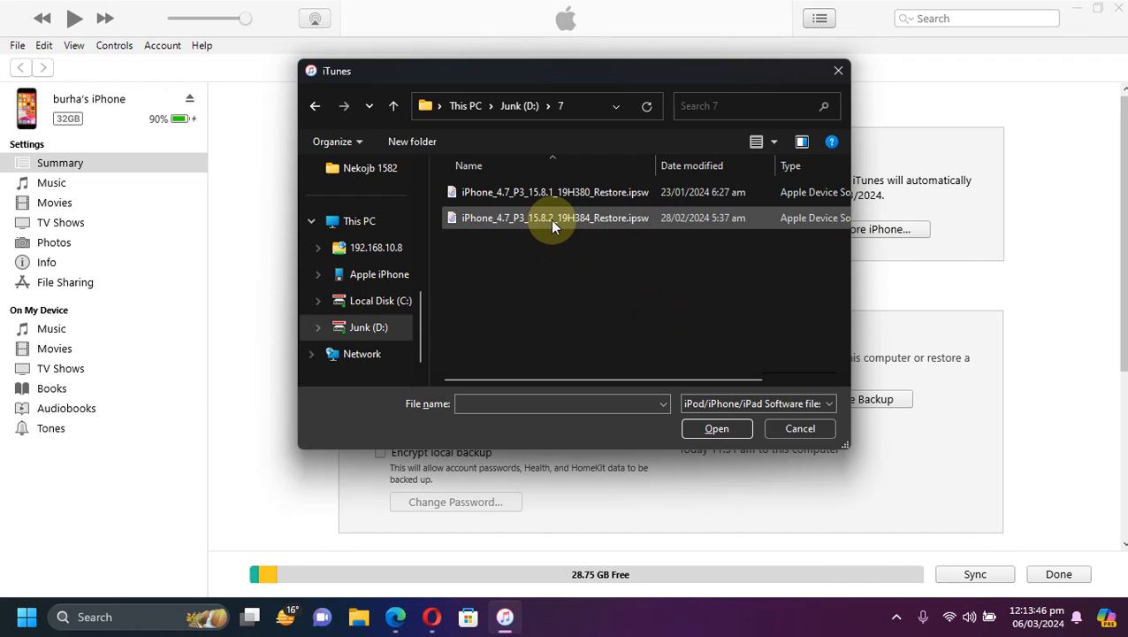
pyautogui.click(555, 218)
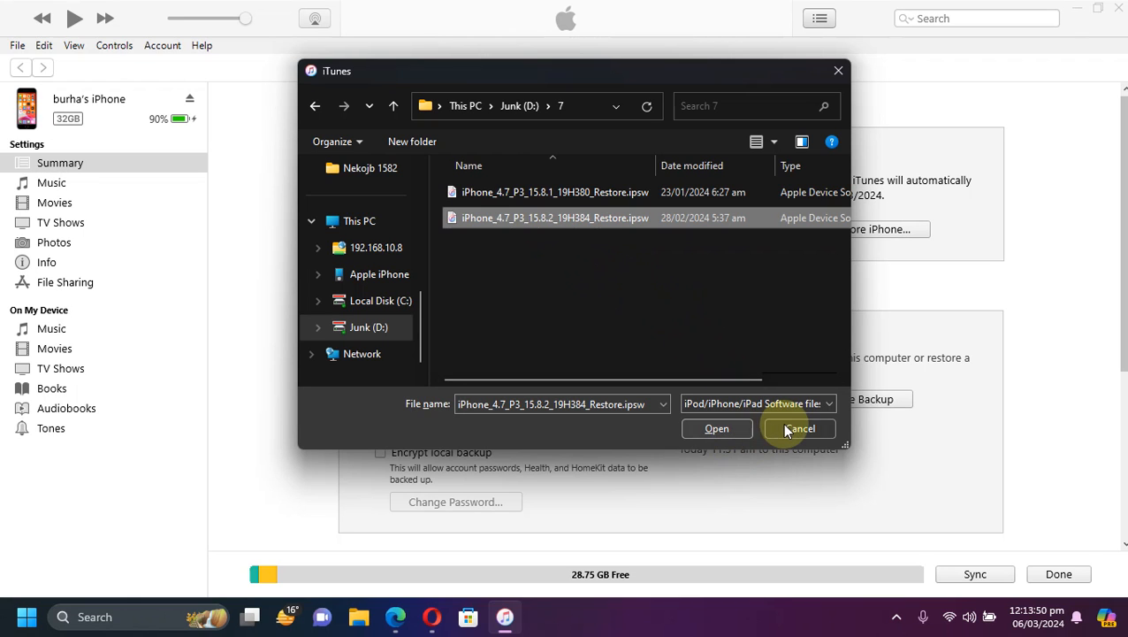
pyautogui.click(797, 428)
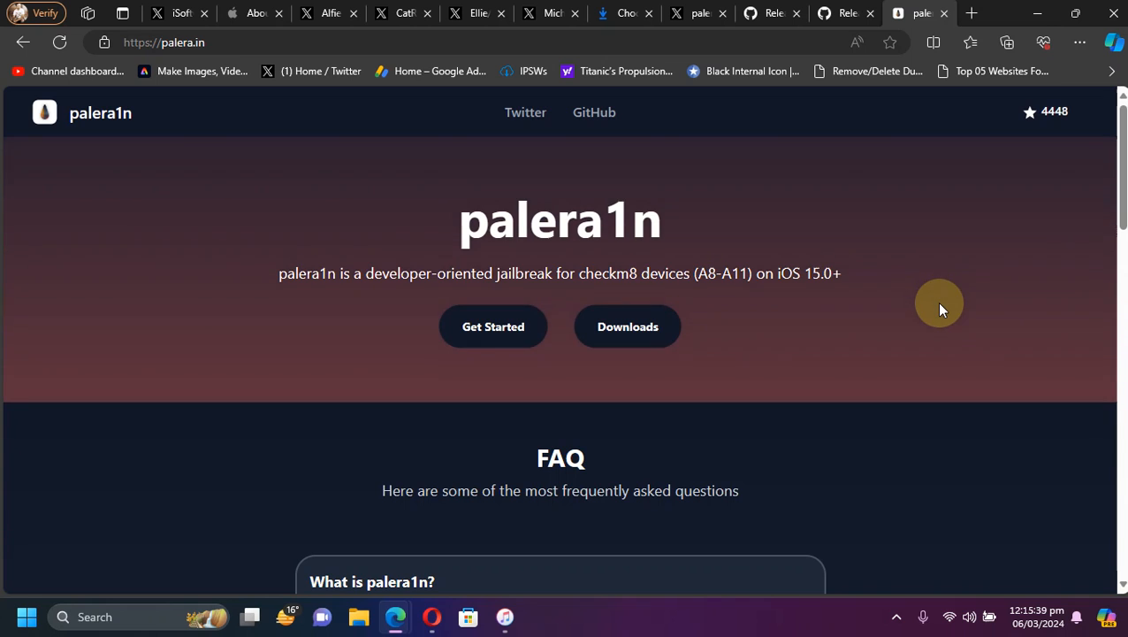
pyautogui.moveTo(870, 236)
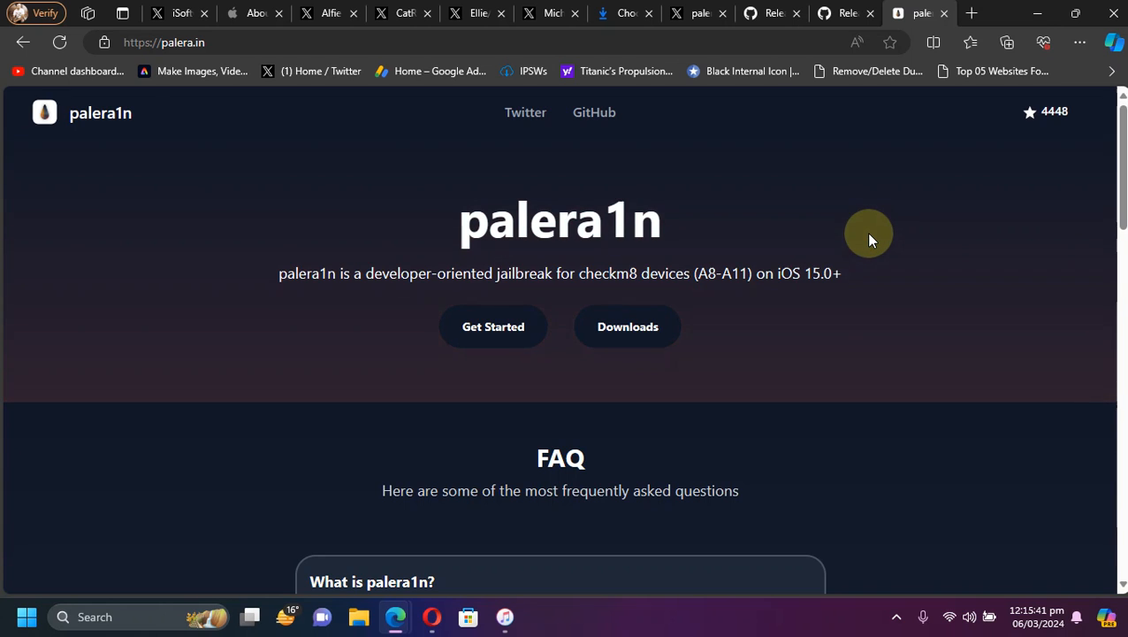
pyautogui.moveTo(774, 15)
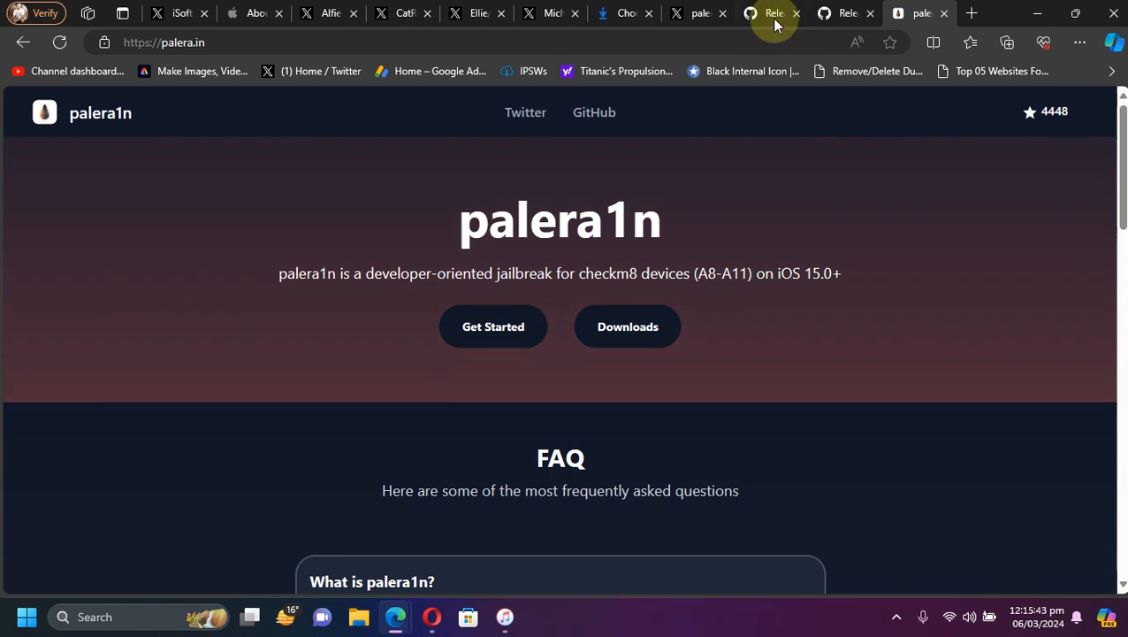
# Step: Read through the palera1n v2.0.0 beta 9 Update release notes and build assets on GitHub
pyautogui.click(771, 12)
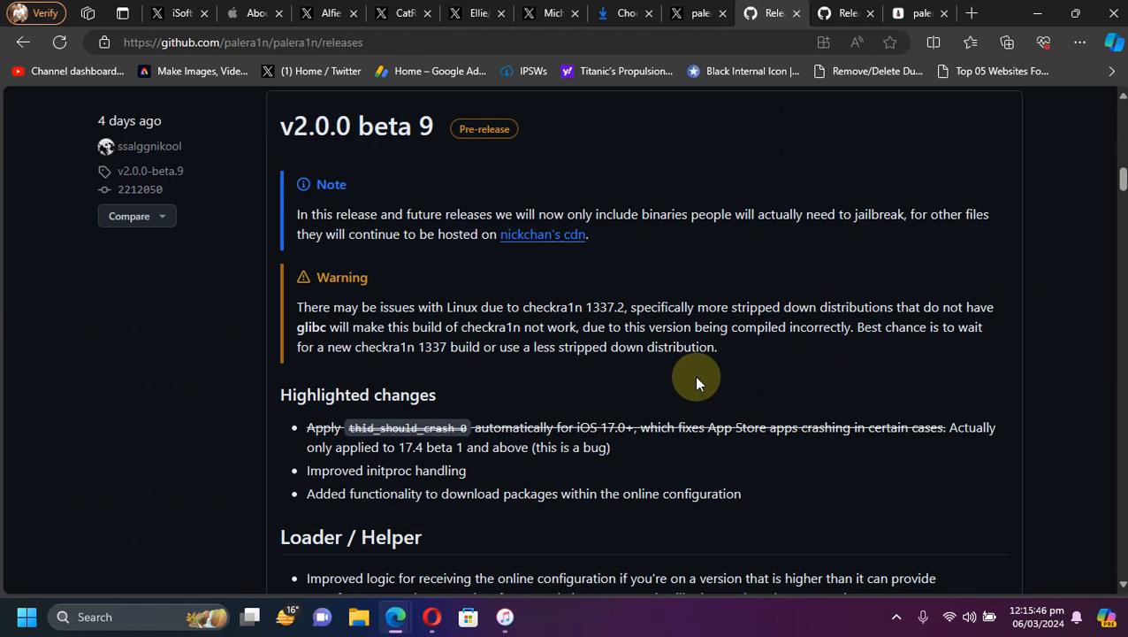
pyautogui.moveTo(372, 127)
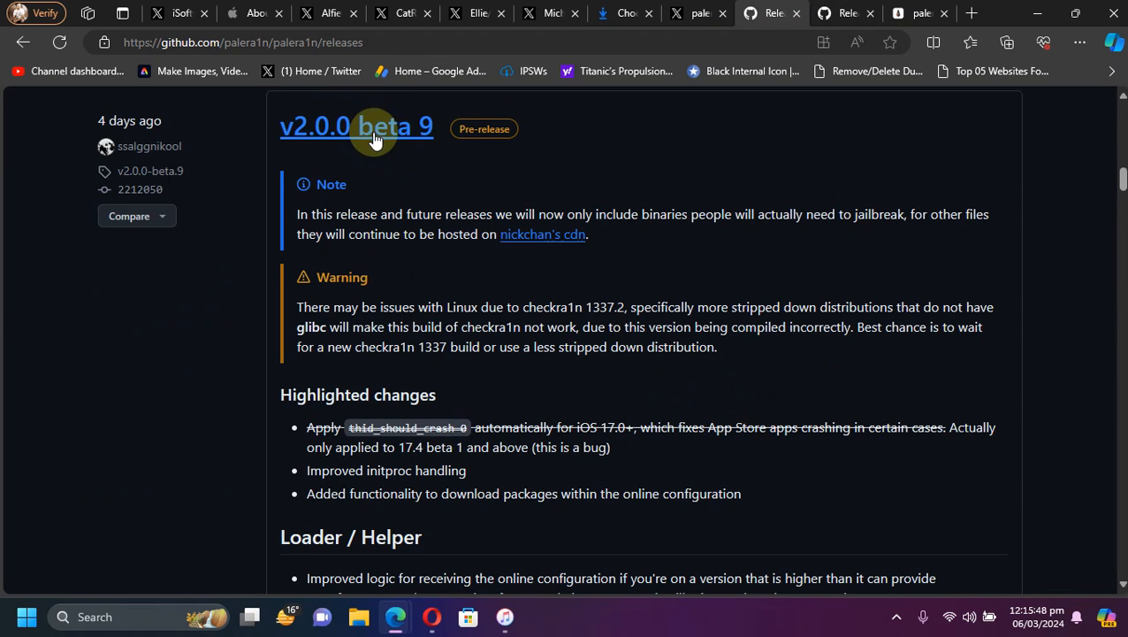
pyautogui.moveTo(798, 357)
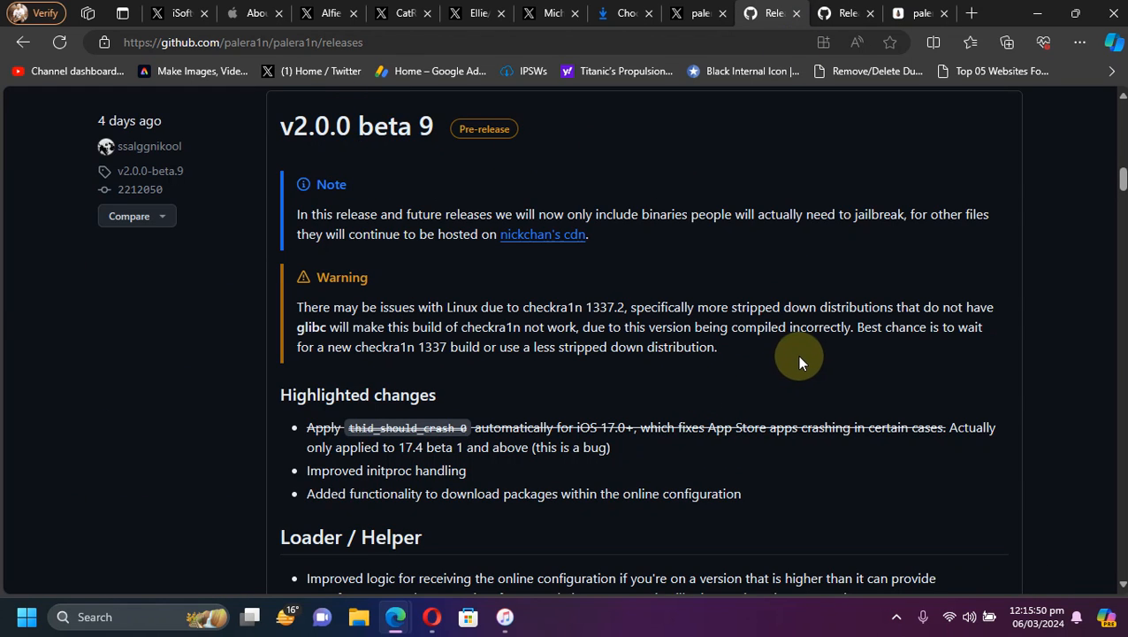
pyautogui.scroll(-3)
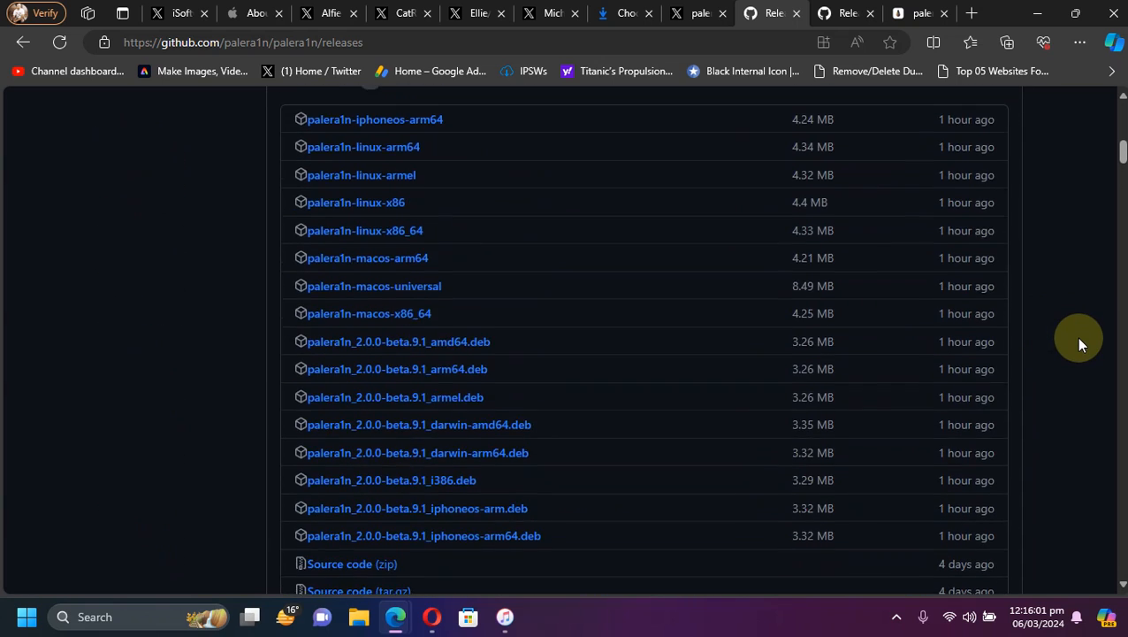
pyautogui.scroll(3)
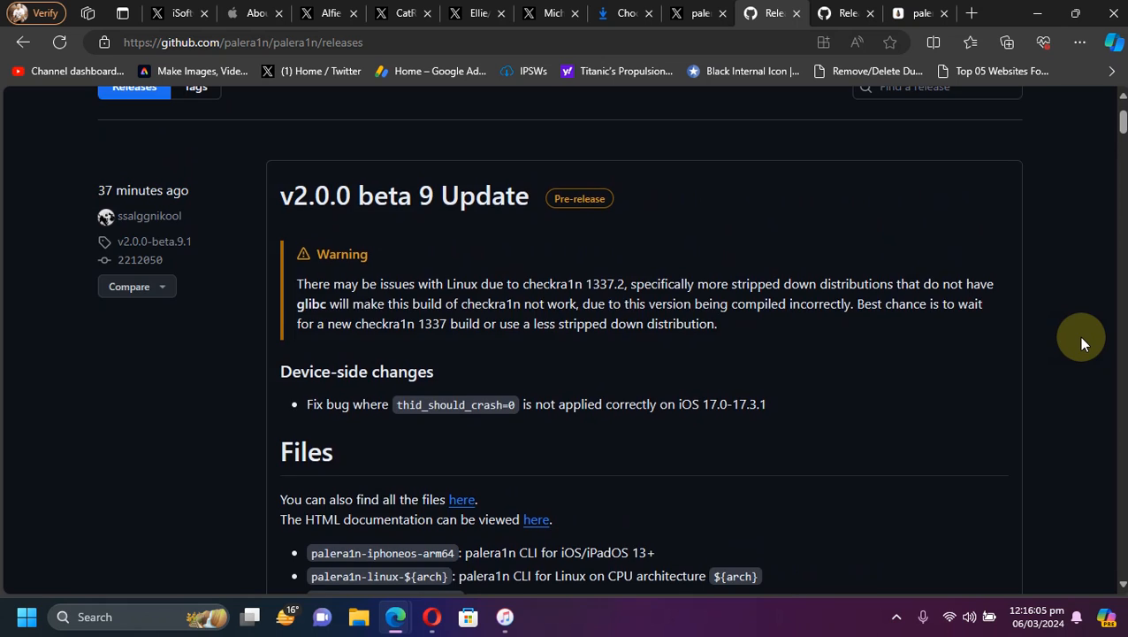
pyautogui.scroll(-3)
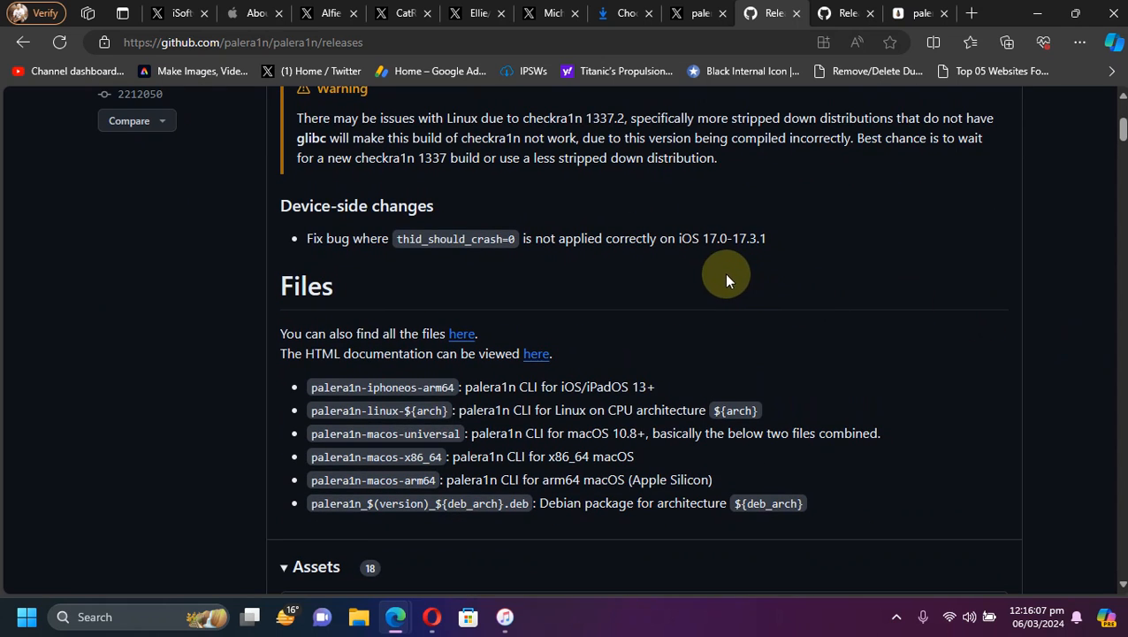
pyautogui.moveTo(557, 237)
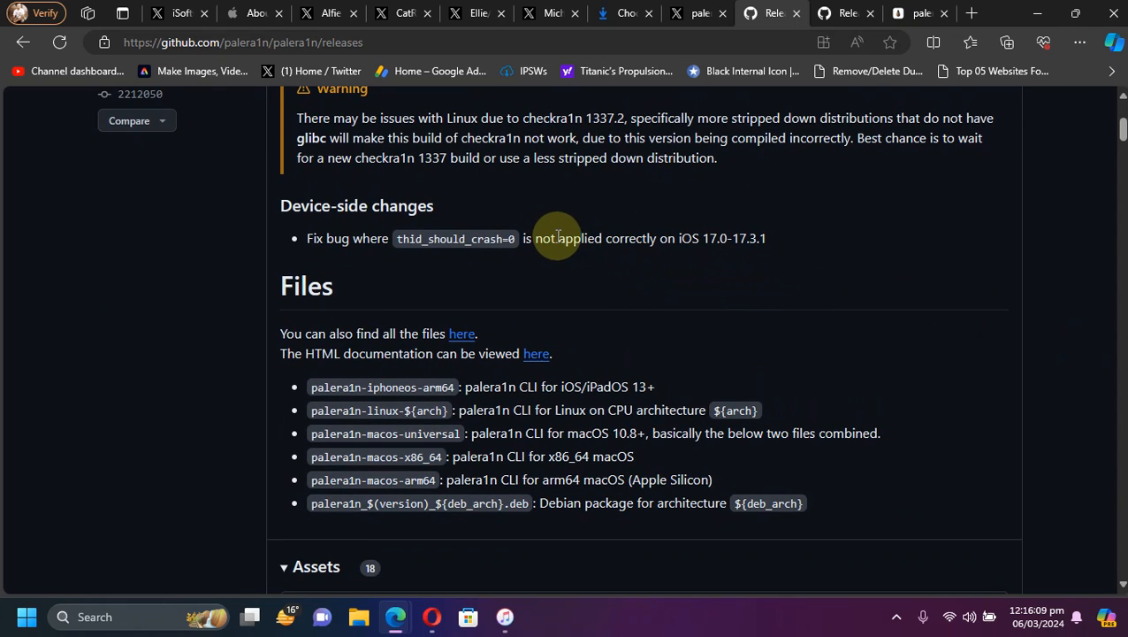
pyautogui.moveTo(714, 251)
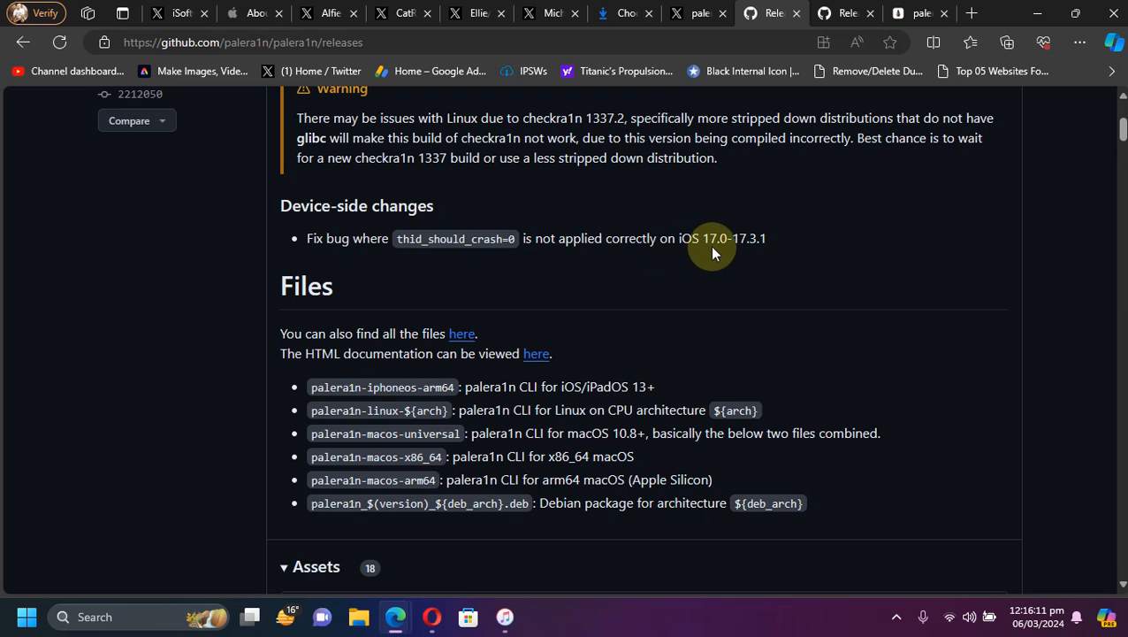
pyautogui.moveTo(725, 268)
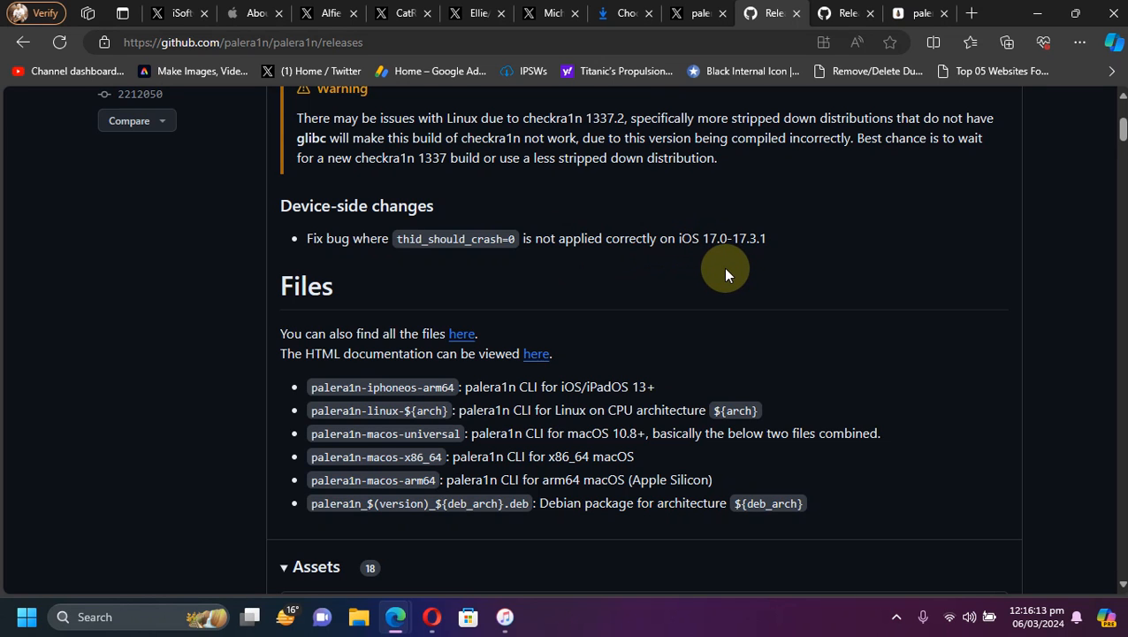
pyautogui.moveTo(849, 290)
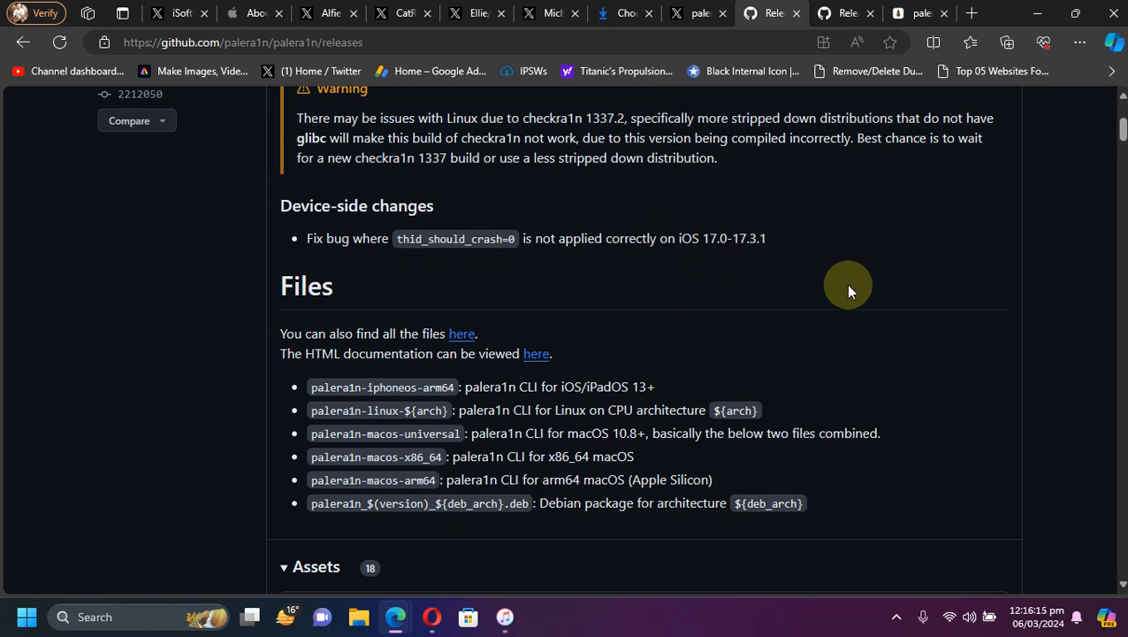
pyautogui.scroll(3)
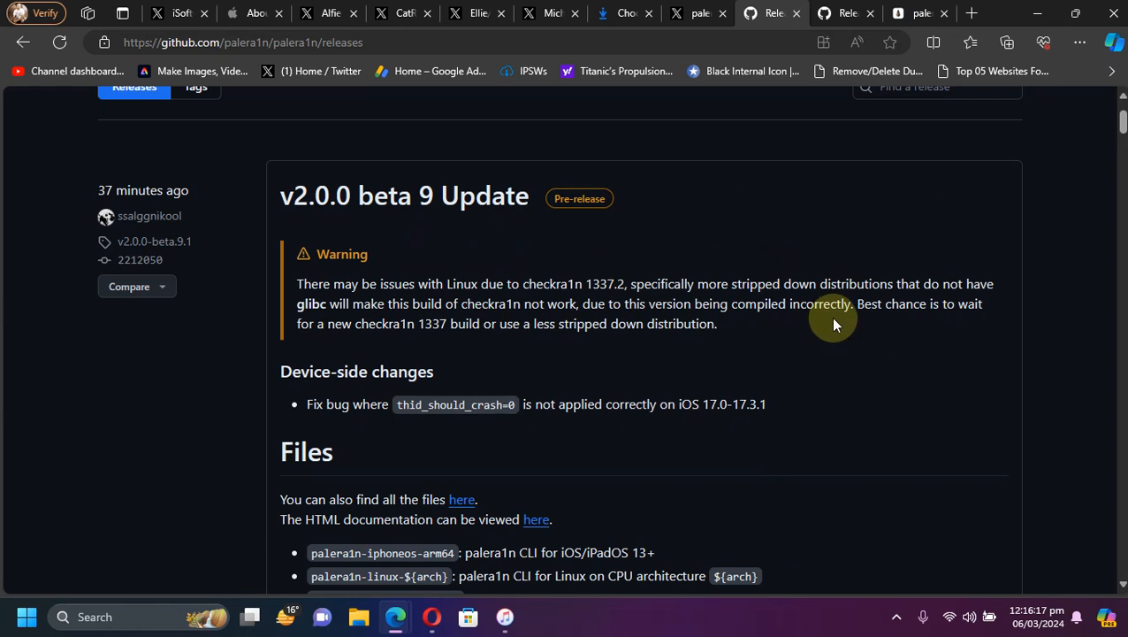
pyautogui.scroll(-3)
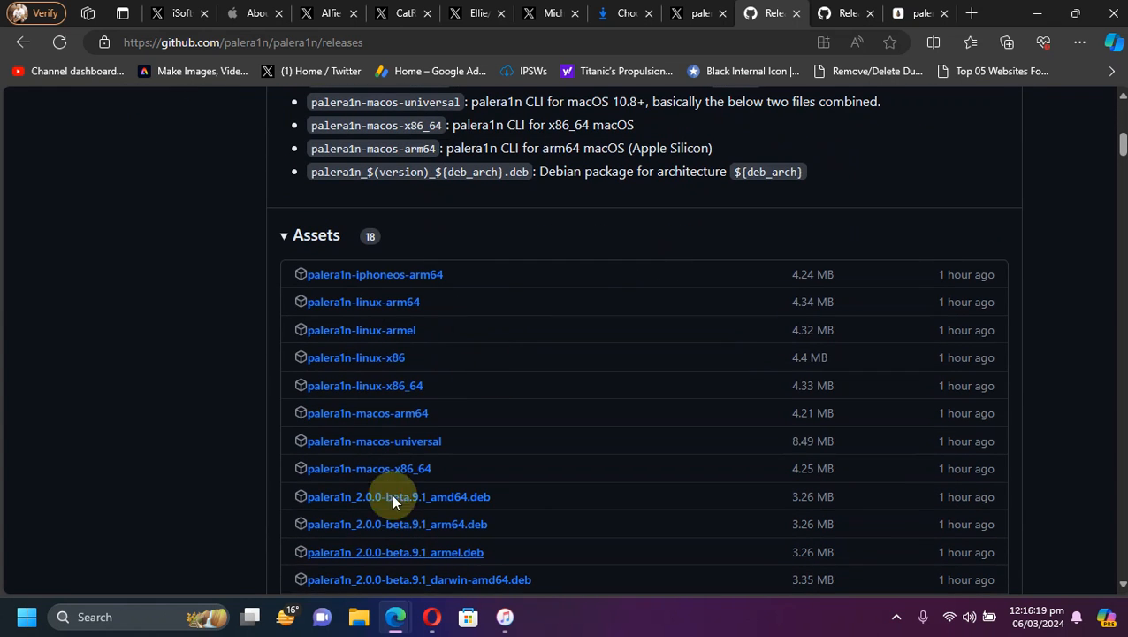
pyautogui.moveTo(379, 386)
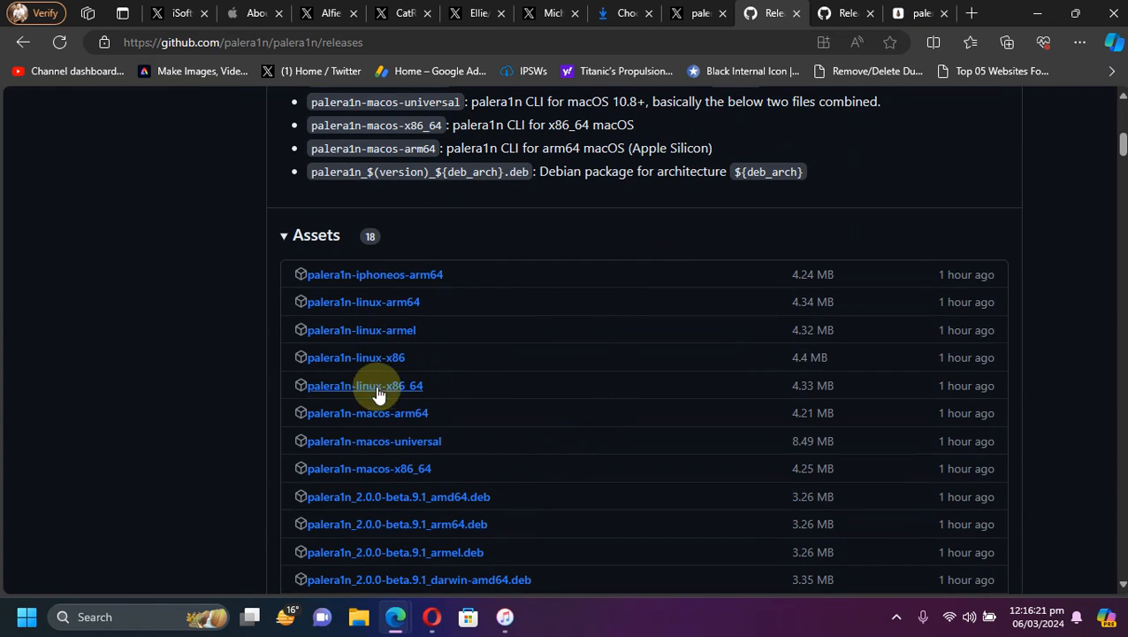
pyautogui.scroll(3)
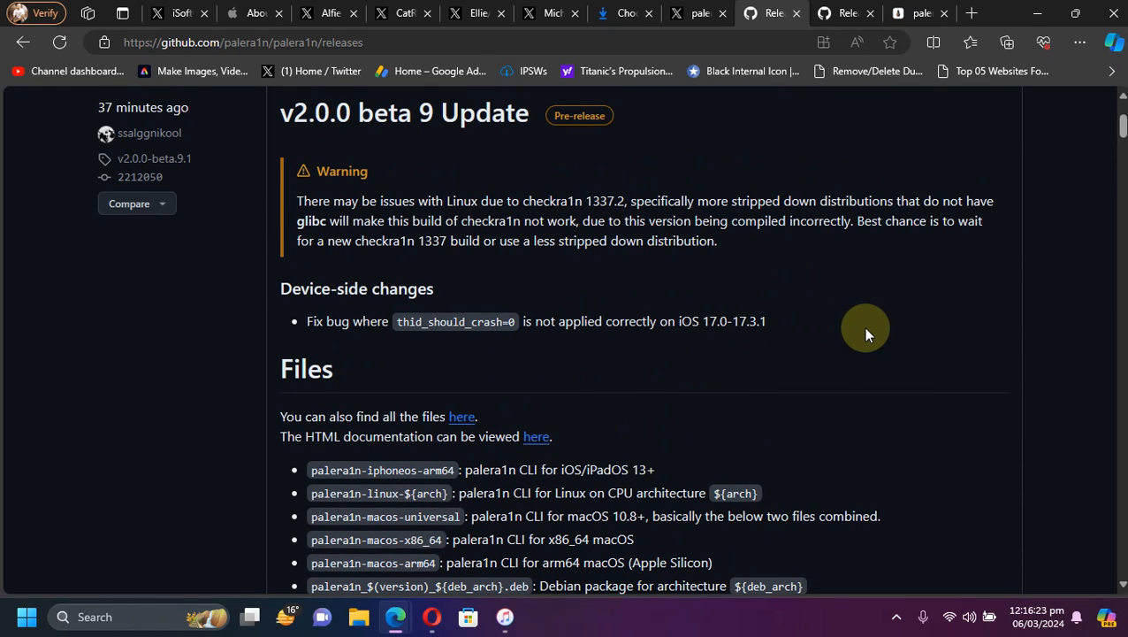
pyautogui.moveTo(552, 187)
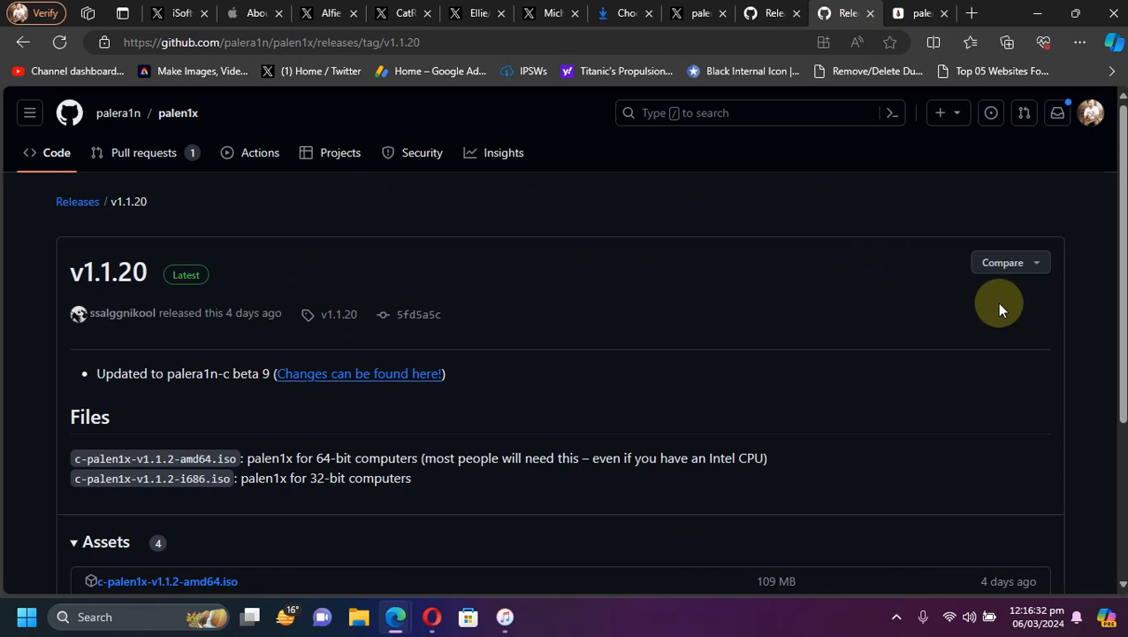
pyautogui.moveTo(615, 252)
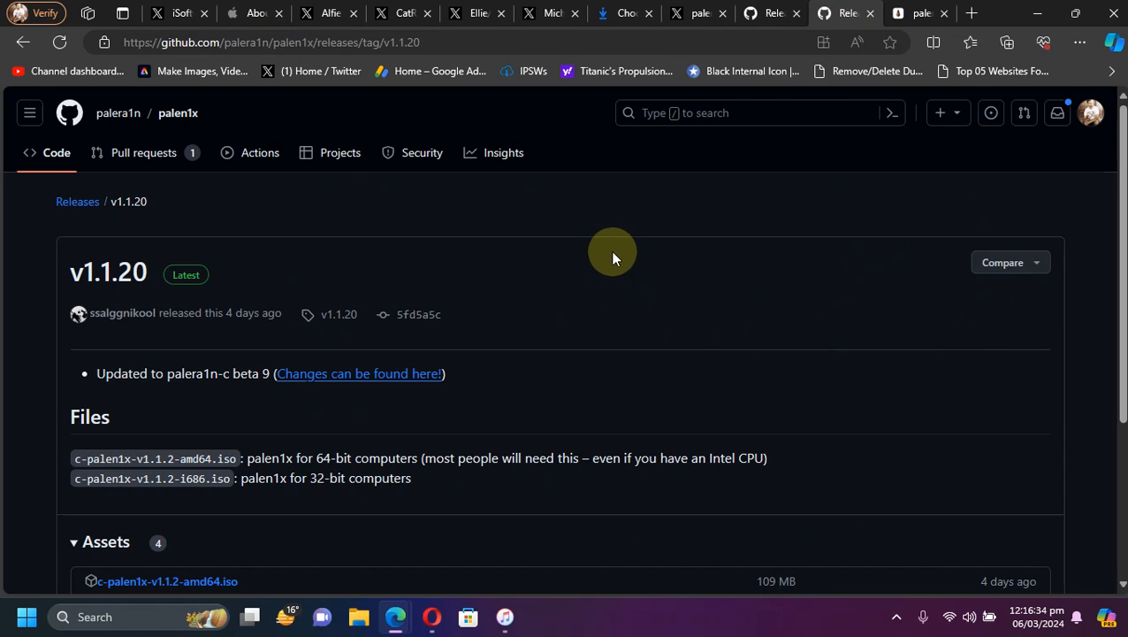
# Step: Read palera1n's post about apps crashing on 17.2-17.3.1, then show the iOS 17.4 features post
pyautogui.click(697, 14)
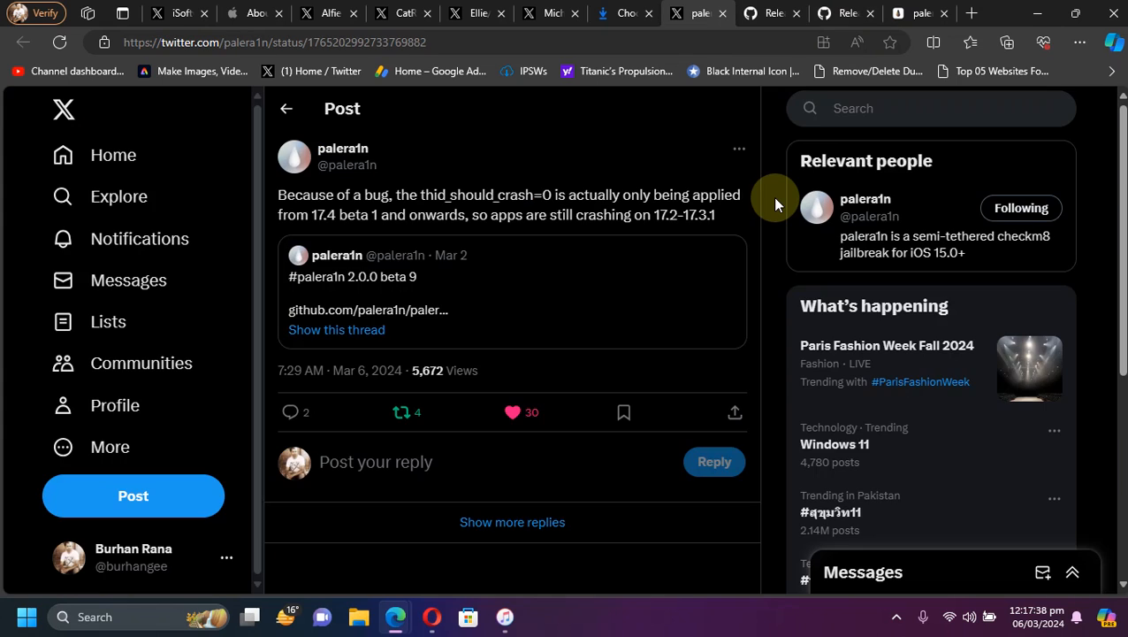
pyautogui.moveTo(523, 196)
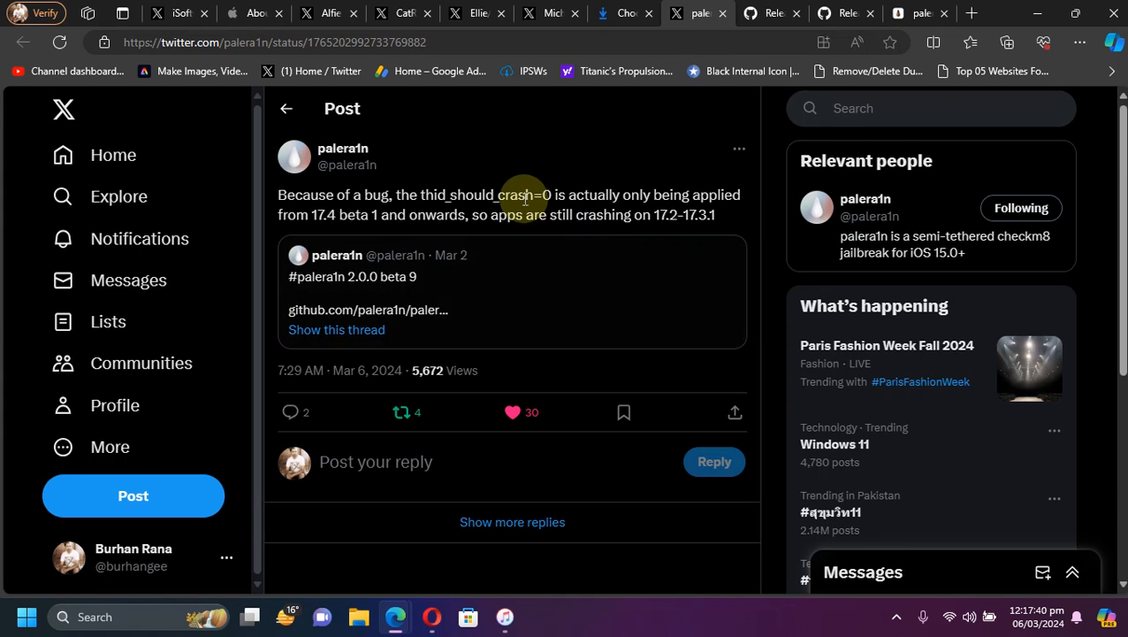
pyautogui.moveTo(435, 164)
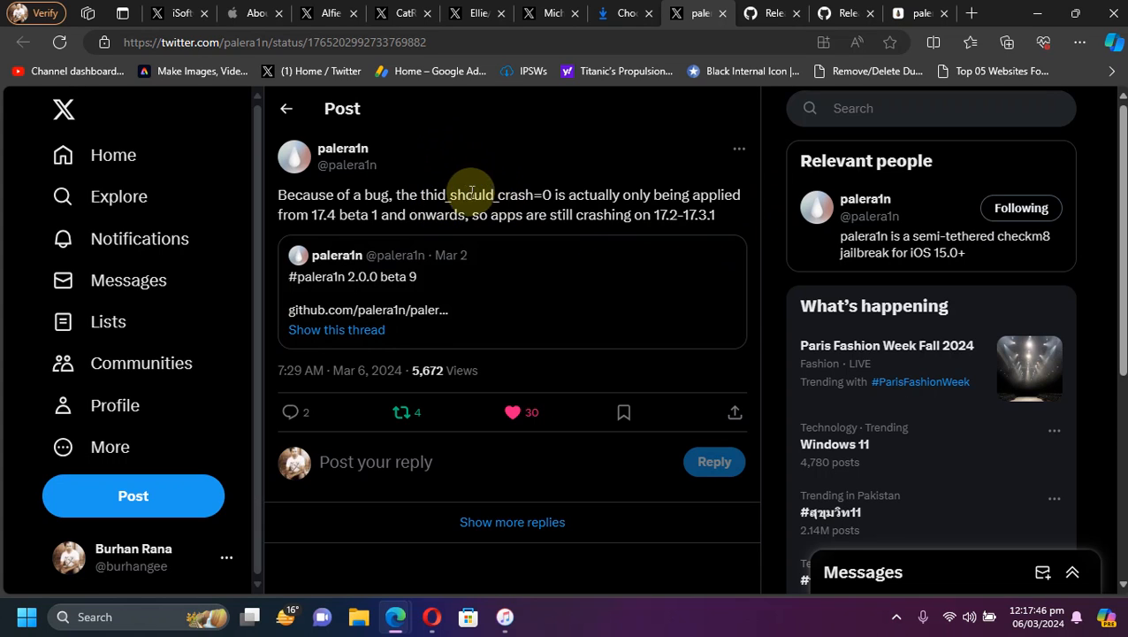
pyautogui.moveTo(702, 202)
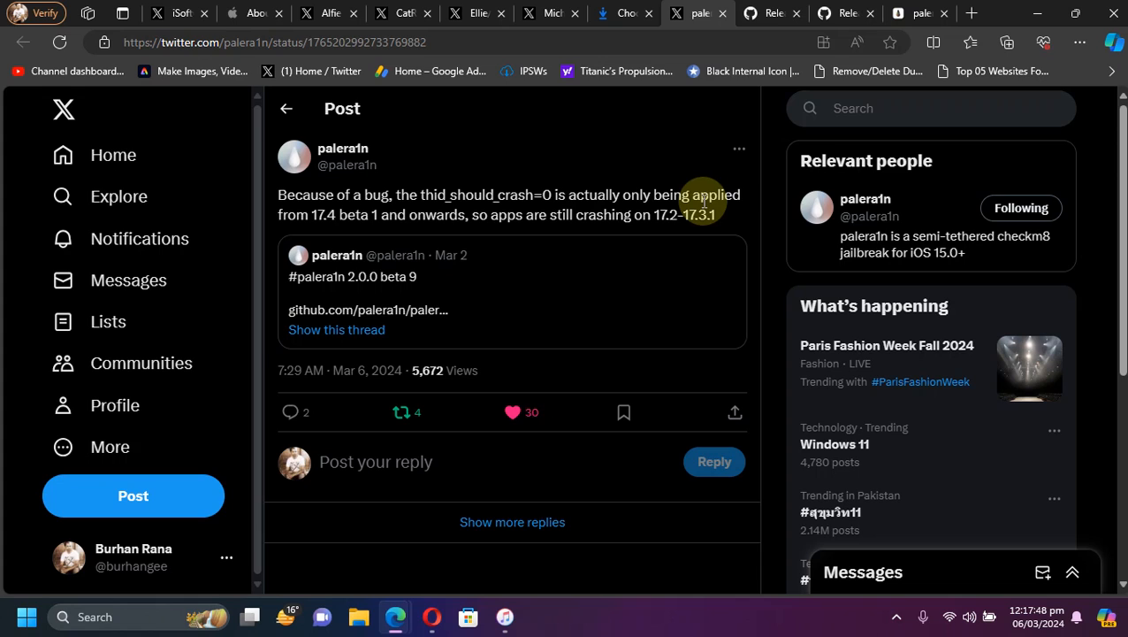
pyautogui.moveTo(774, 216)
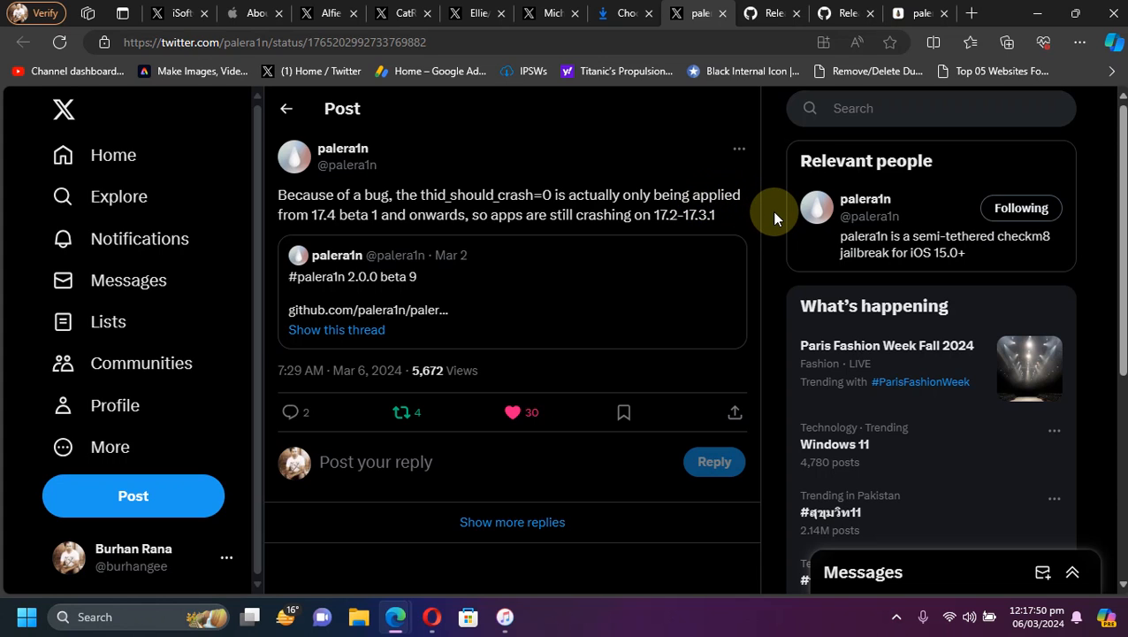
pyautogui.moveTo(658, 216)
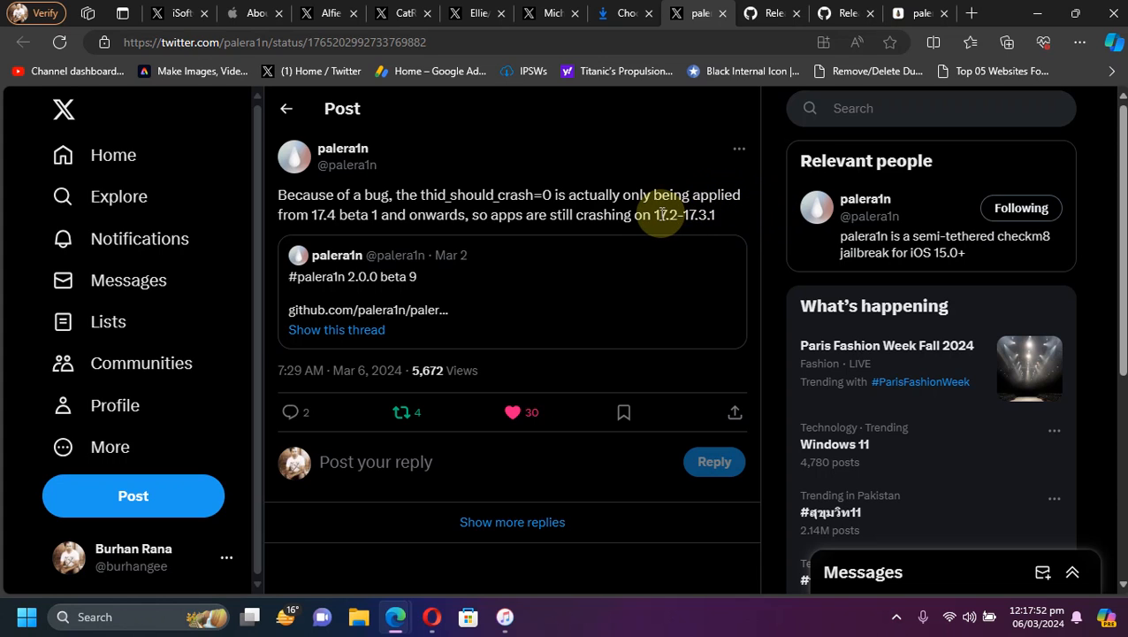
pyautogui.moveTo(725, 221)
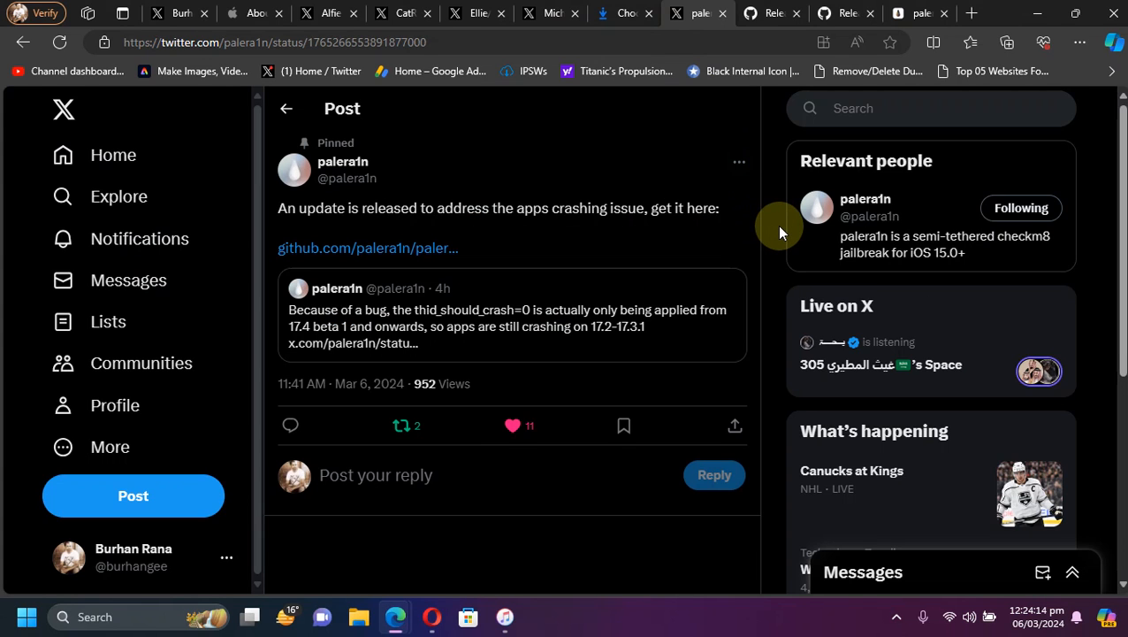
pyautogui.moveTo(619, 237)
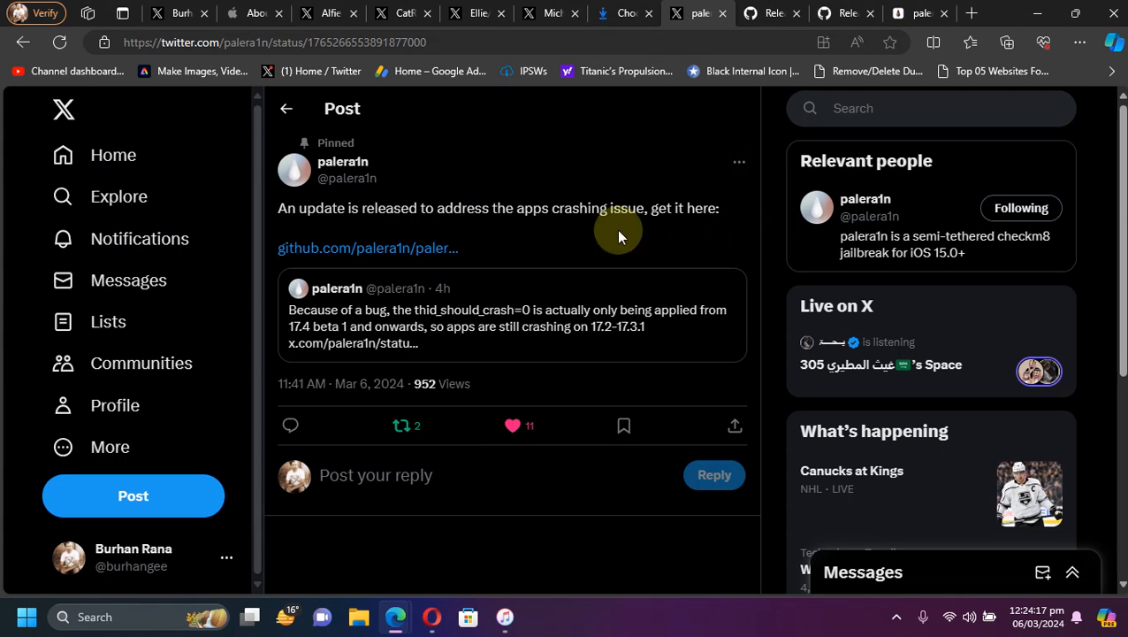
pyautogui.moveTo(527, 226)
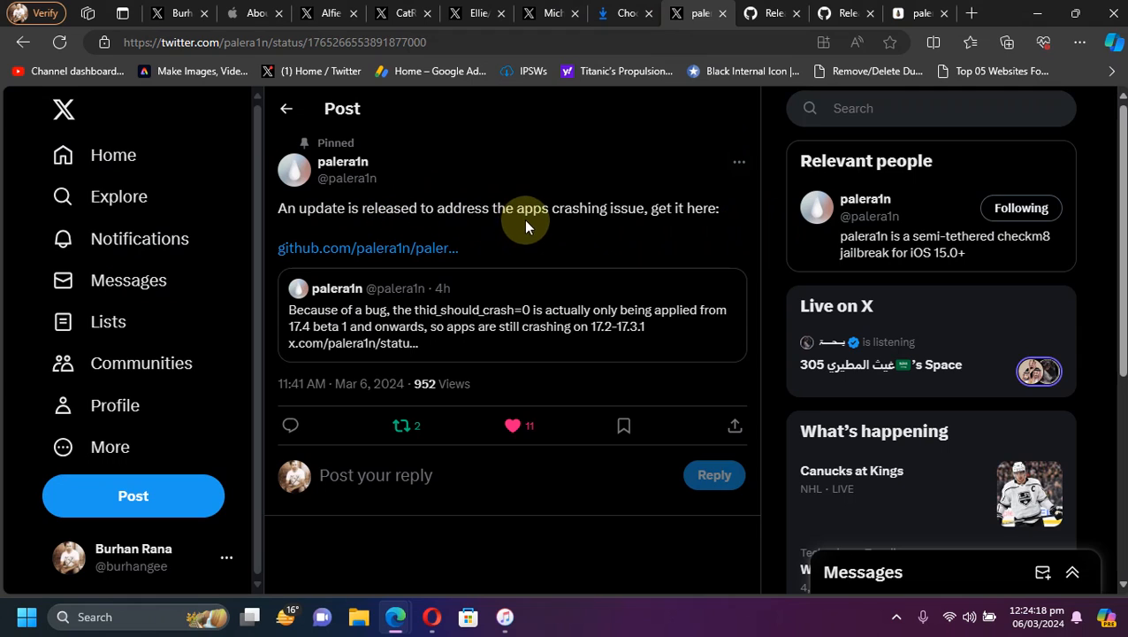
pyautogui.moveTo(764, 209)
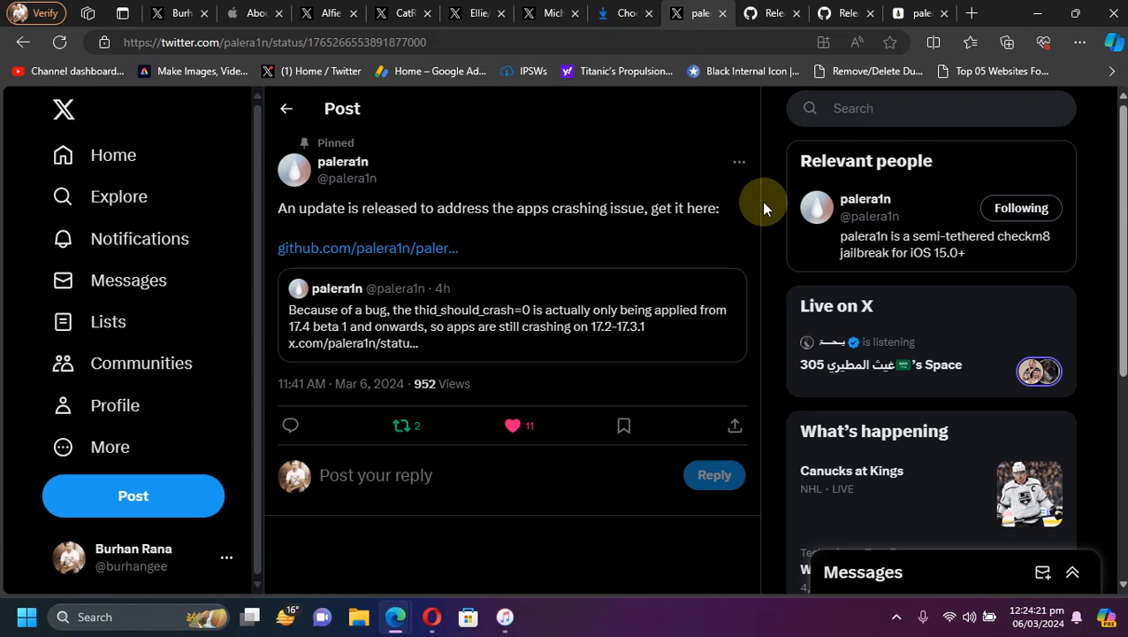
pyautogui.moveTo(532, 209)
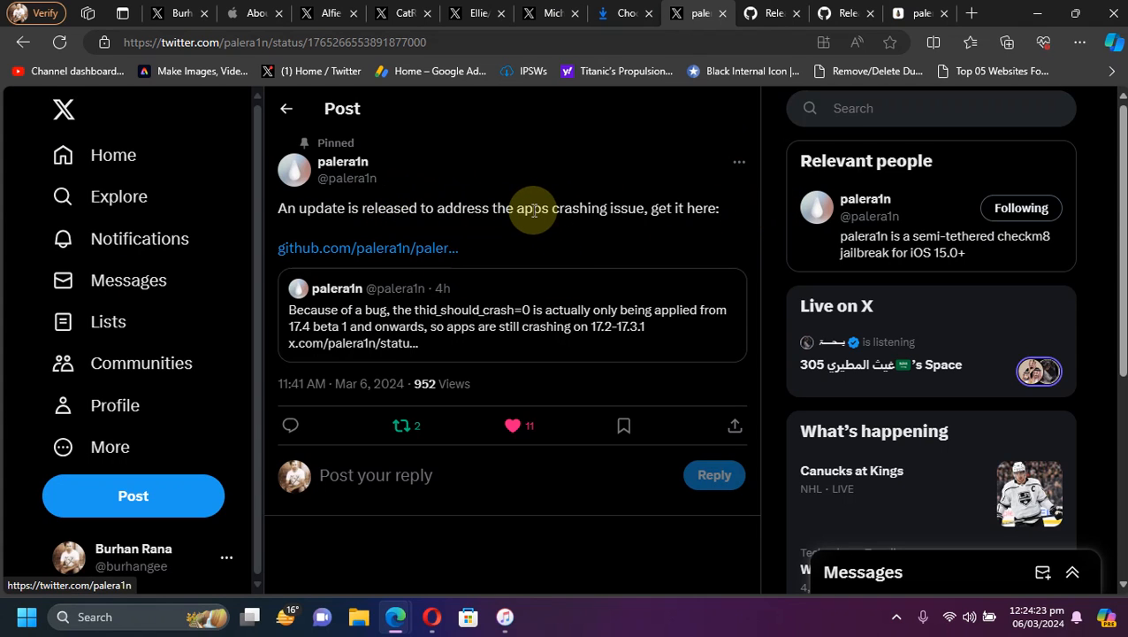
pyautogui.moveTo(778, 215)
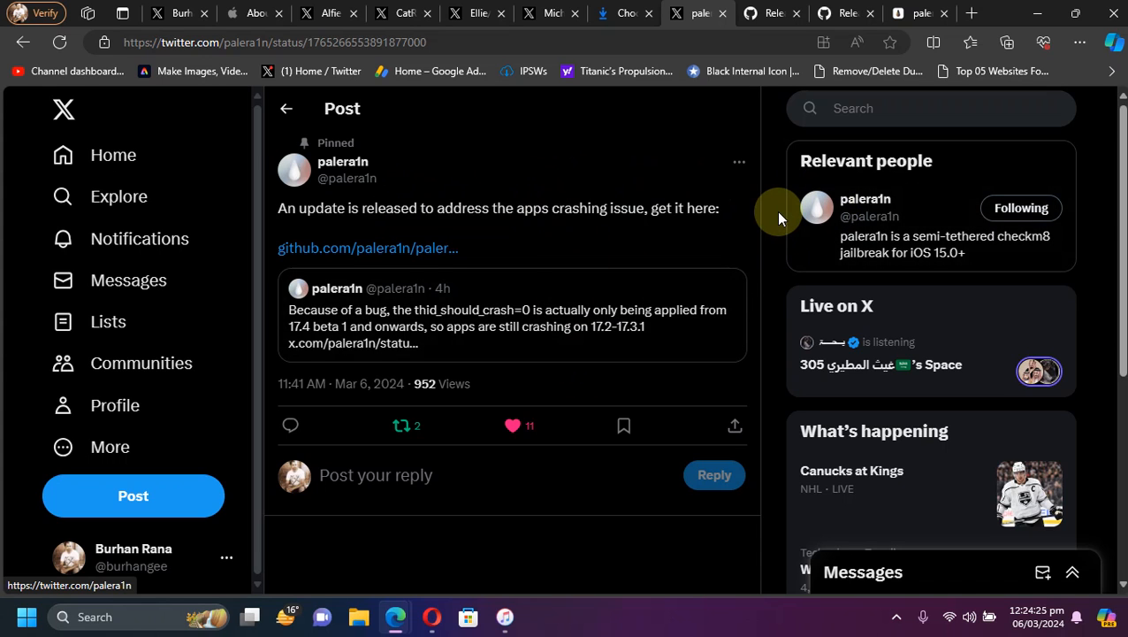
pyautogui.click(176, 13)
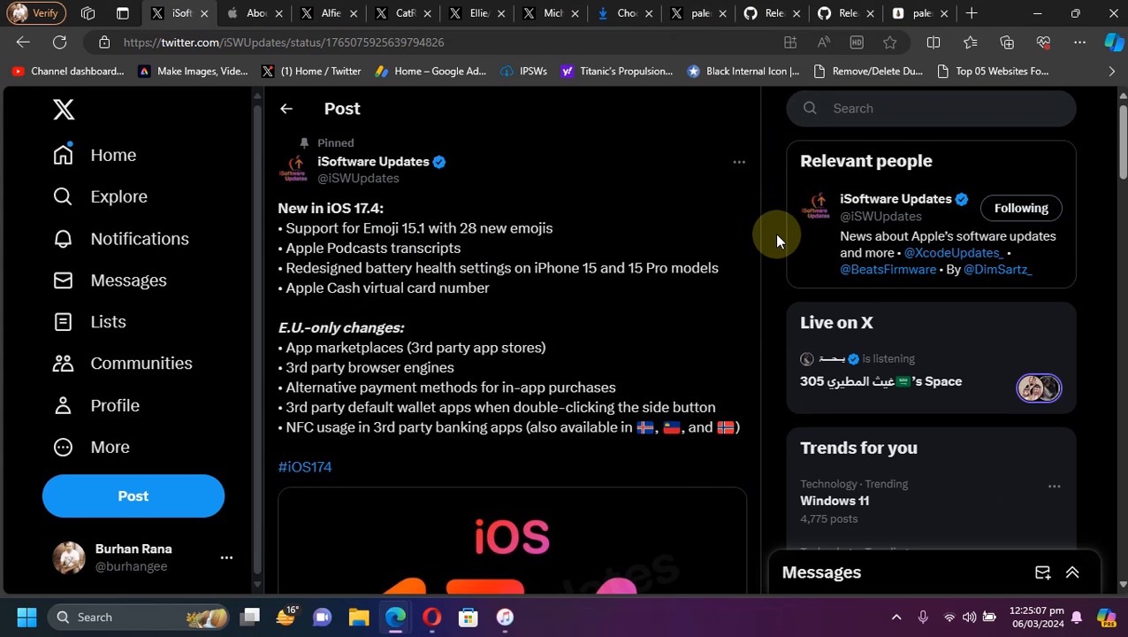